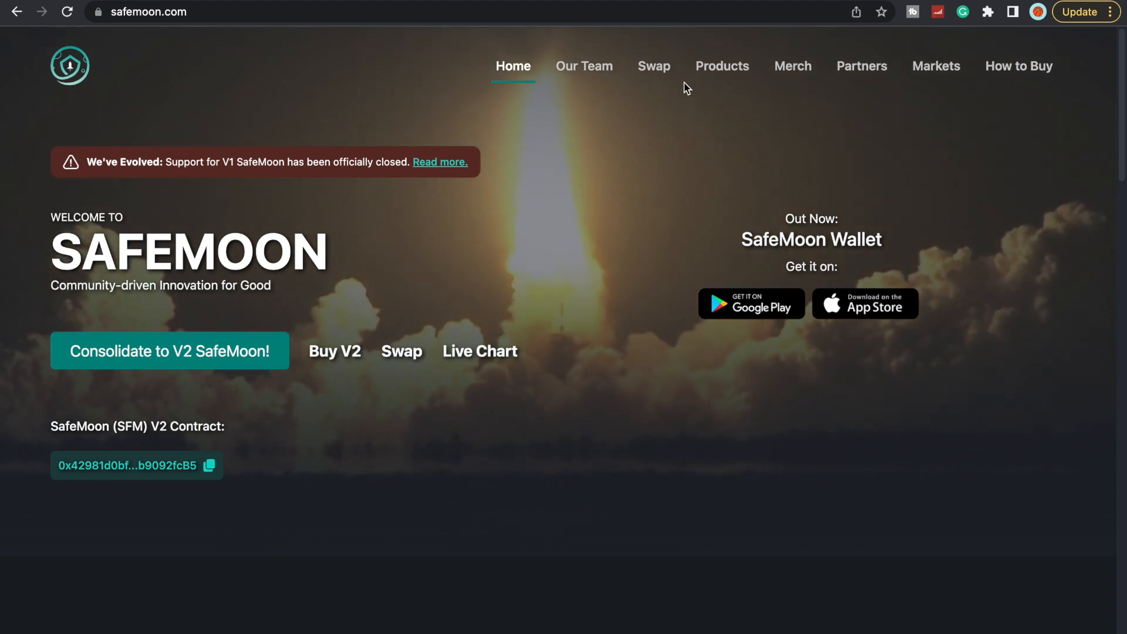
mouse_move(713, 203)
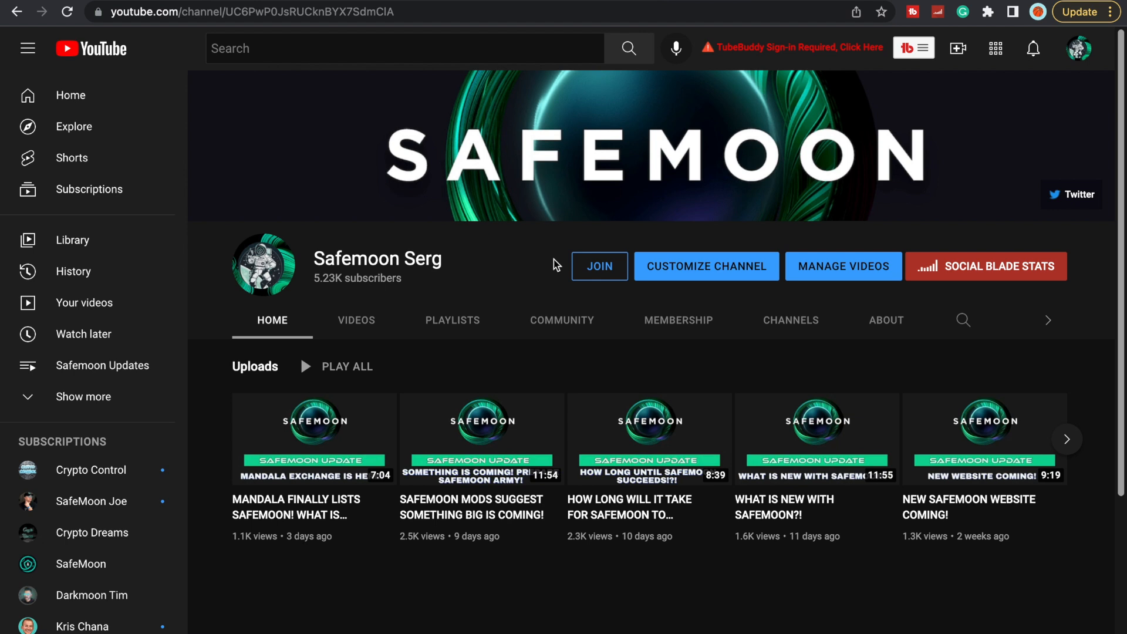
mouse_move(655, 392)
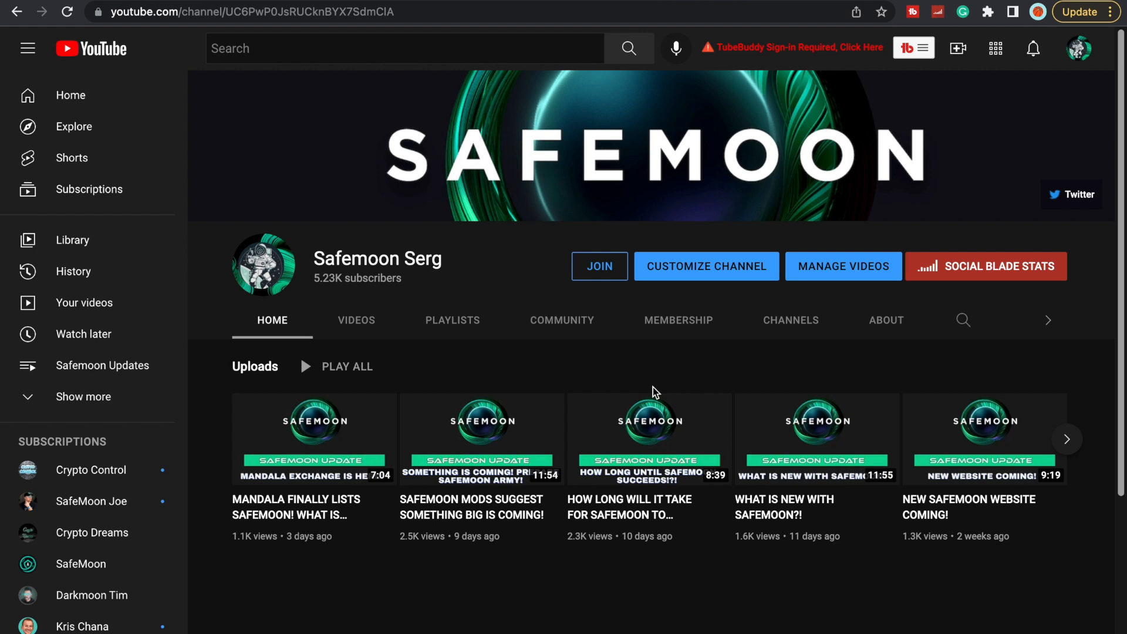
mouse_move(645, 346)
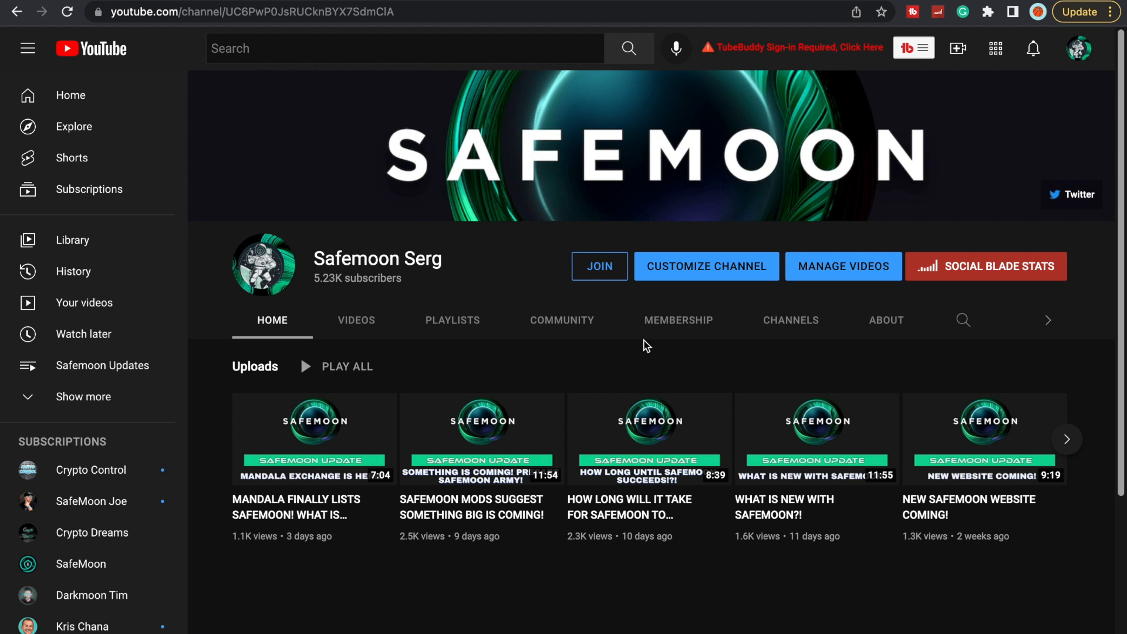
mouse_move(449, 263)
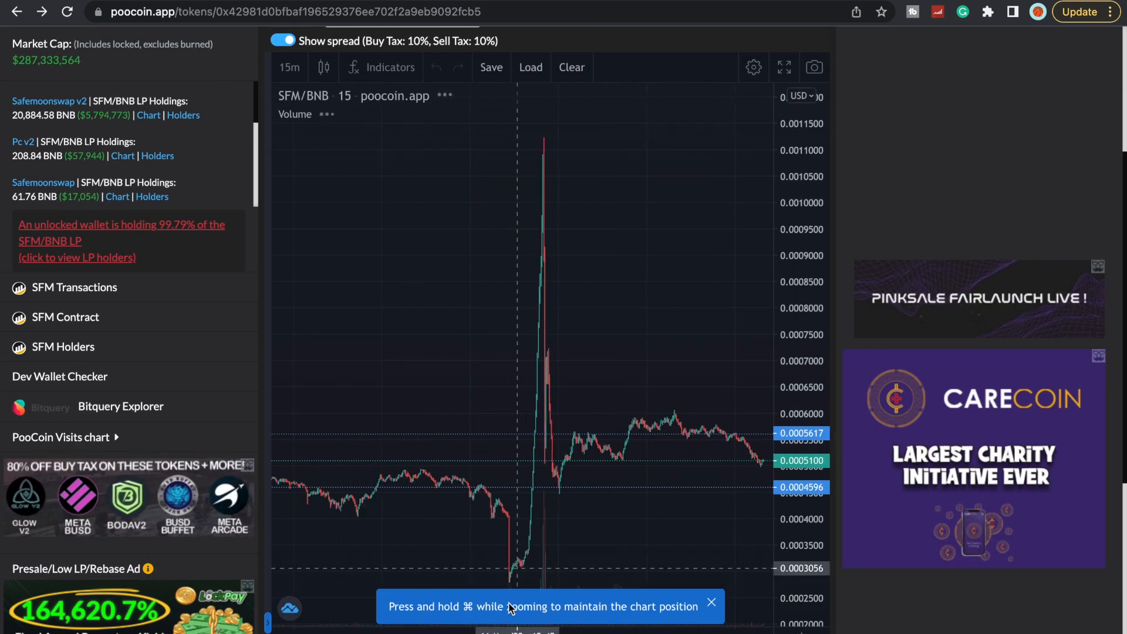
mouse_move(539, 156)
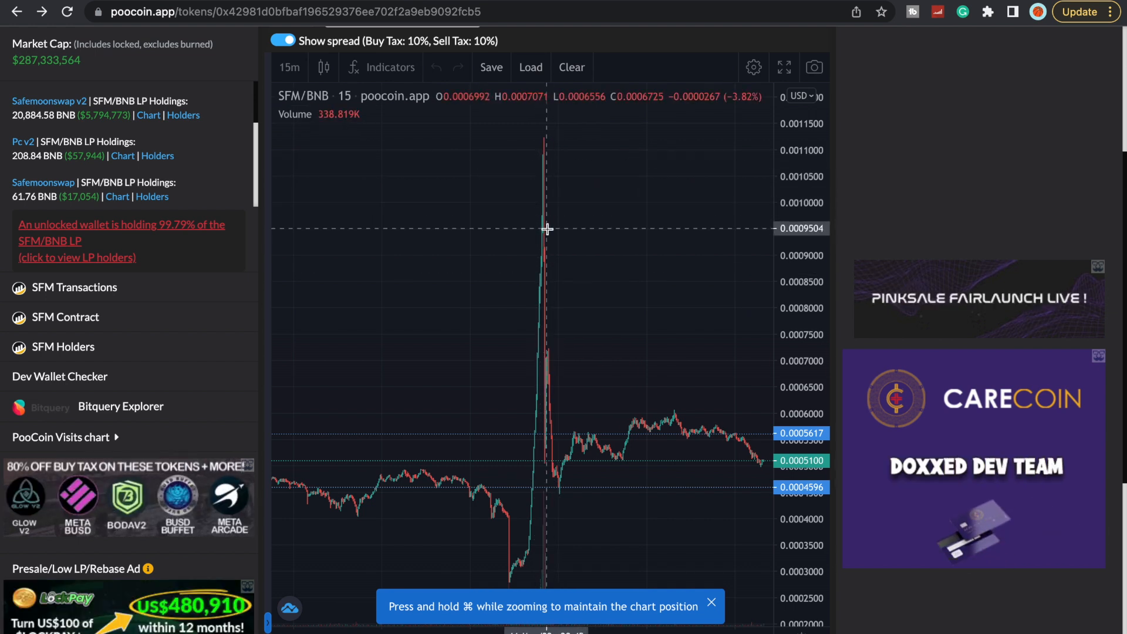
mouse_move(544, 204)
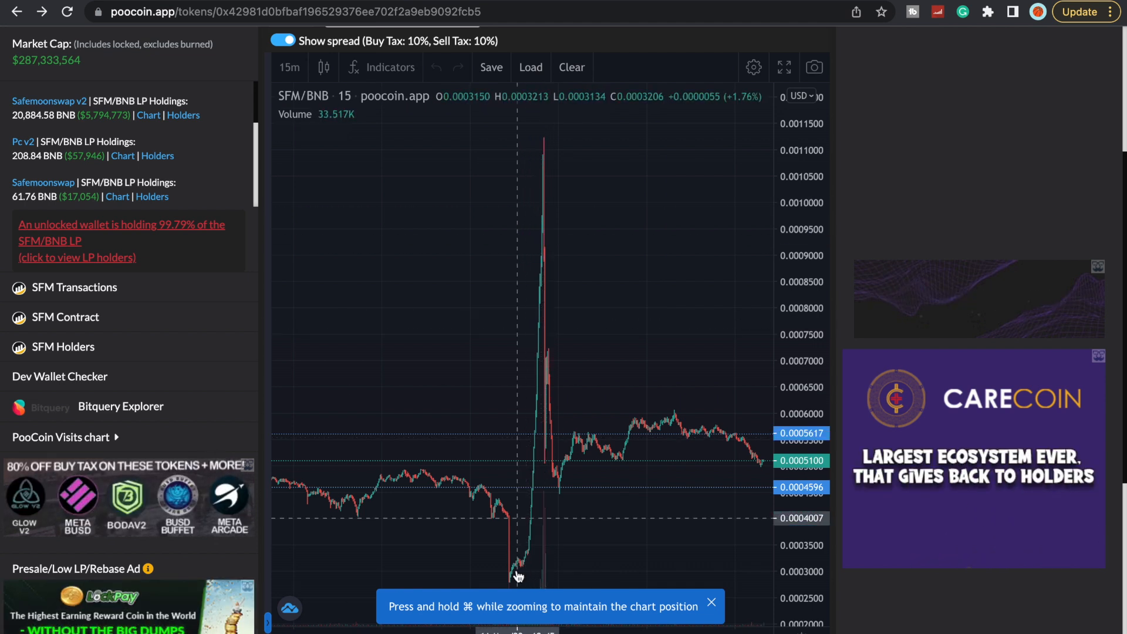
mouse_move(542, 242)
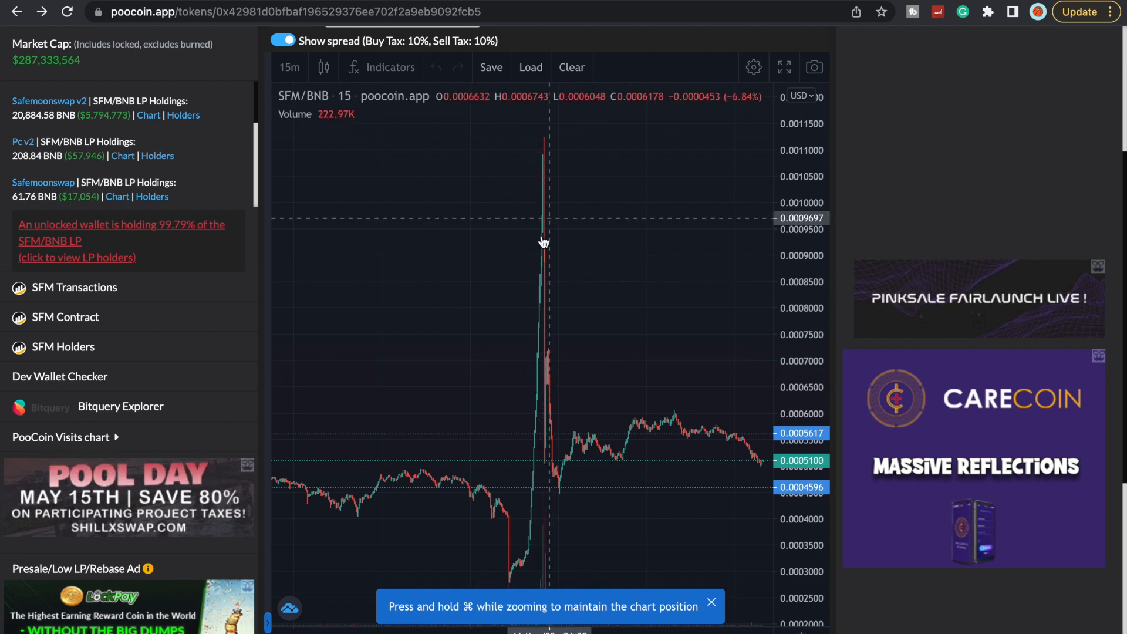
mouse_move(567, 143)
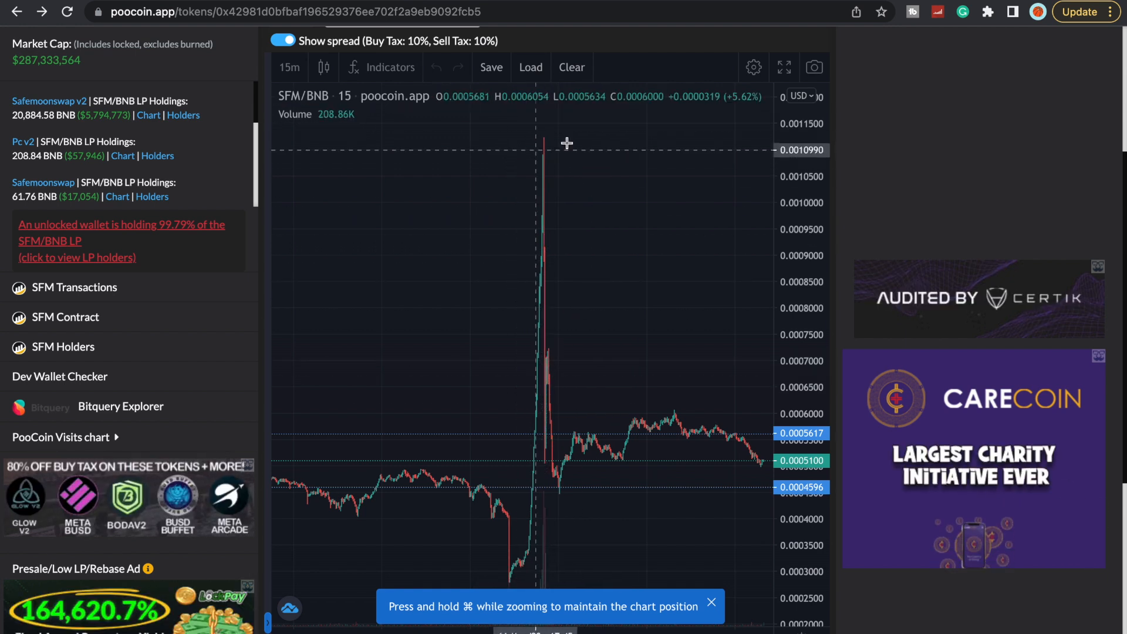
mouse_move(587, 180)
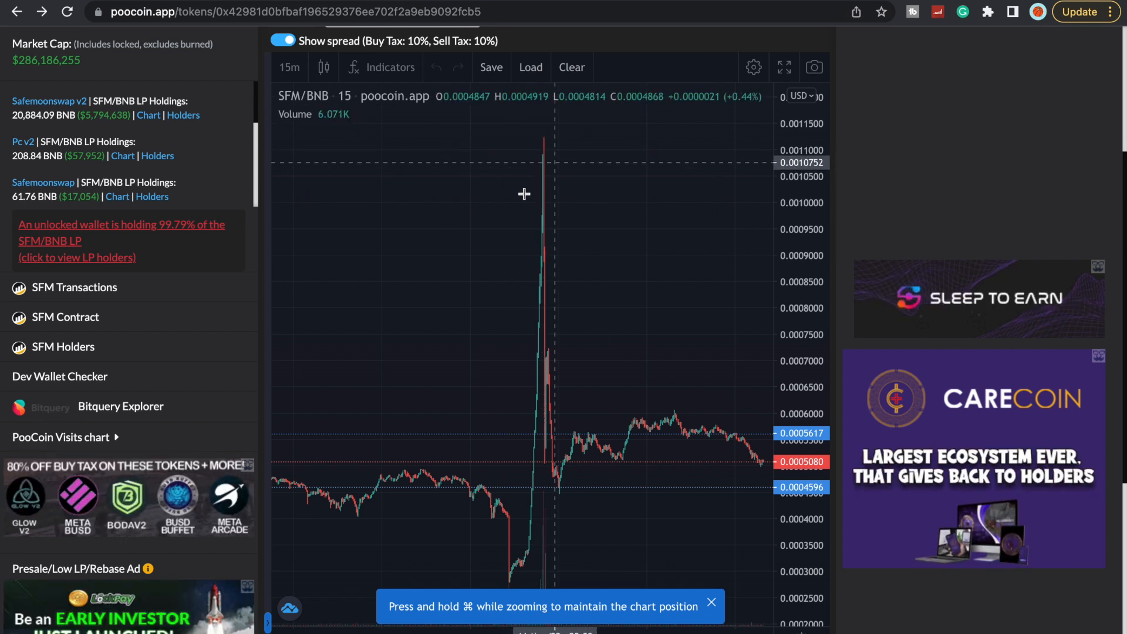
mouse_move(602, 397)
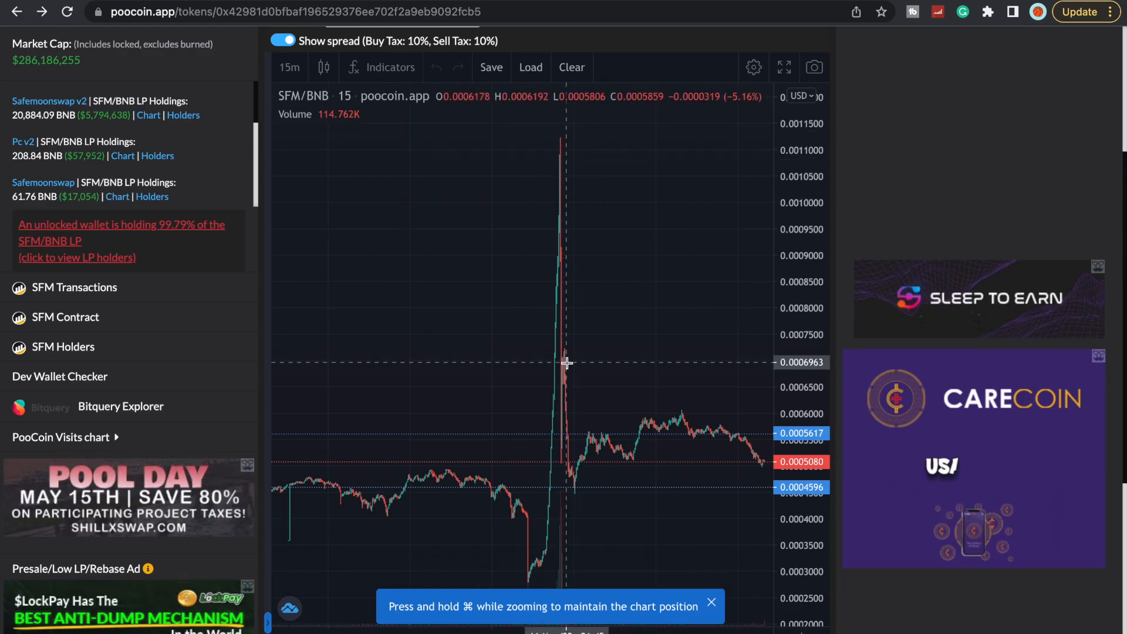
mouse_move(573, 281)
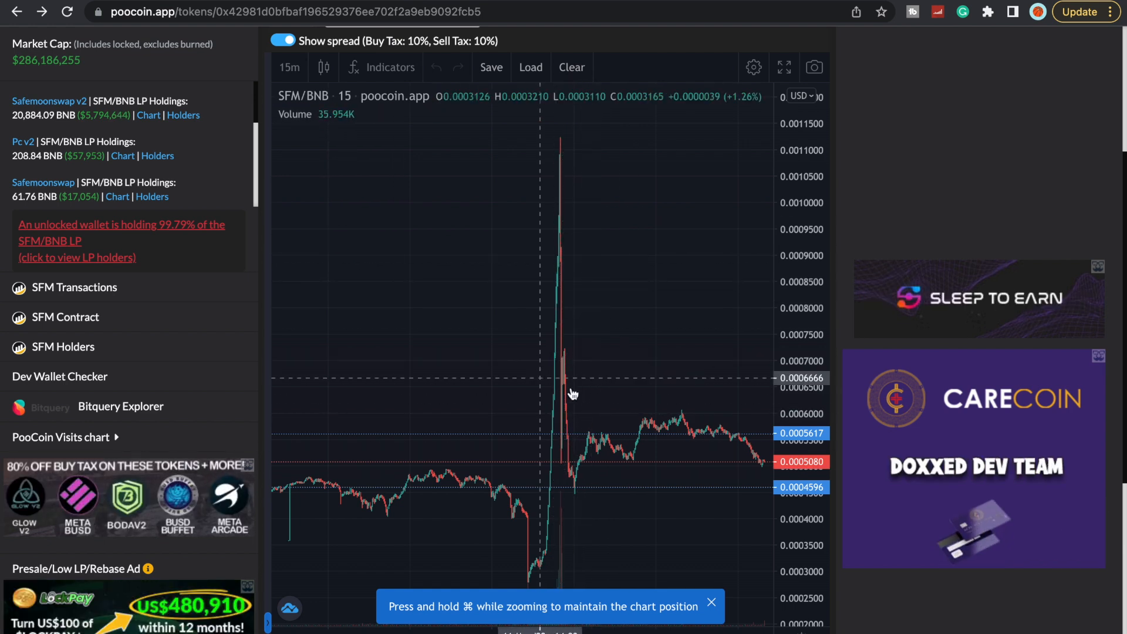
mouse_move(736, 473)
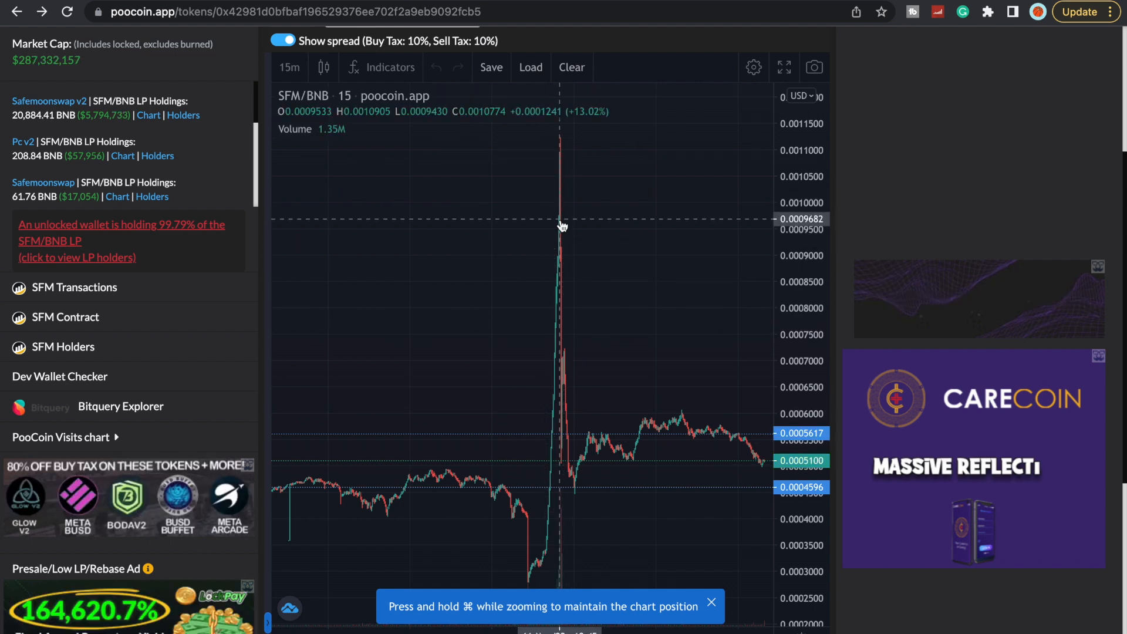
mouse_move(507, 401)
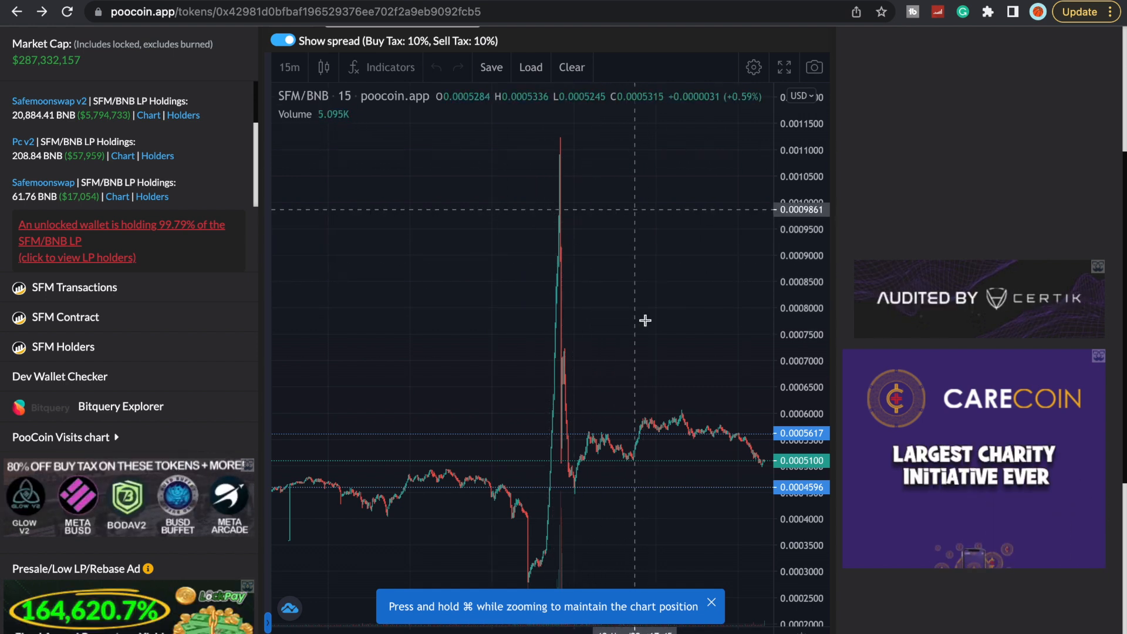
mouse_move(555, 425)
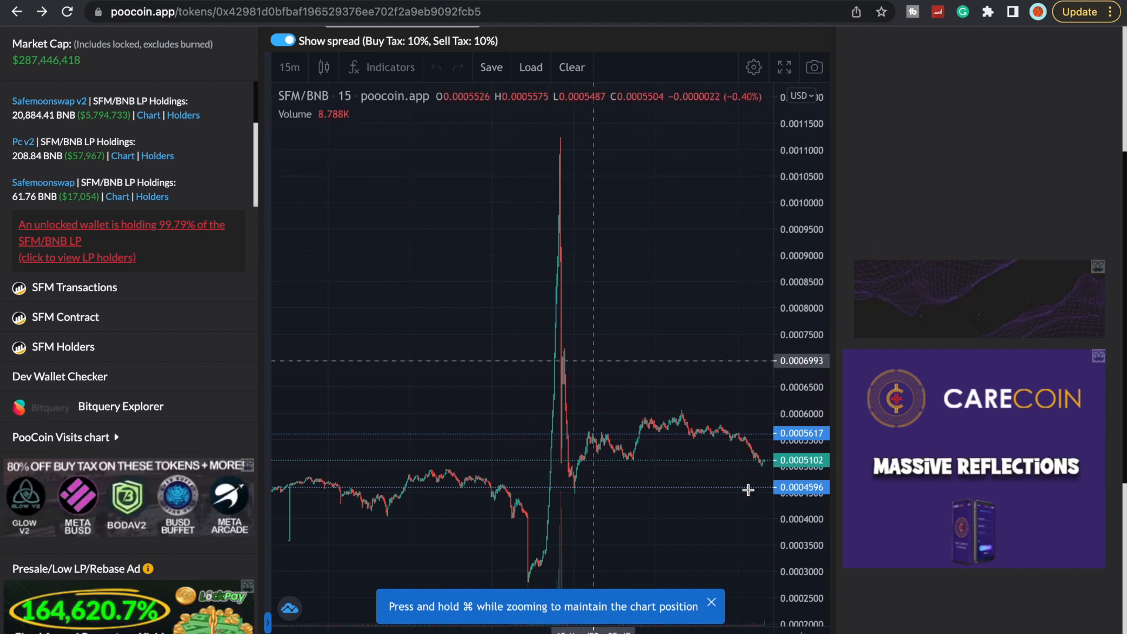
mouse_move(556, 148)
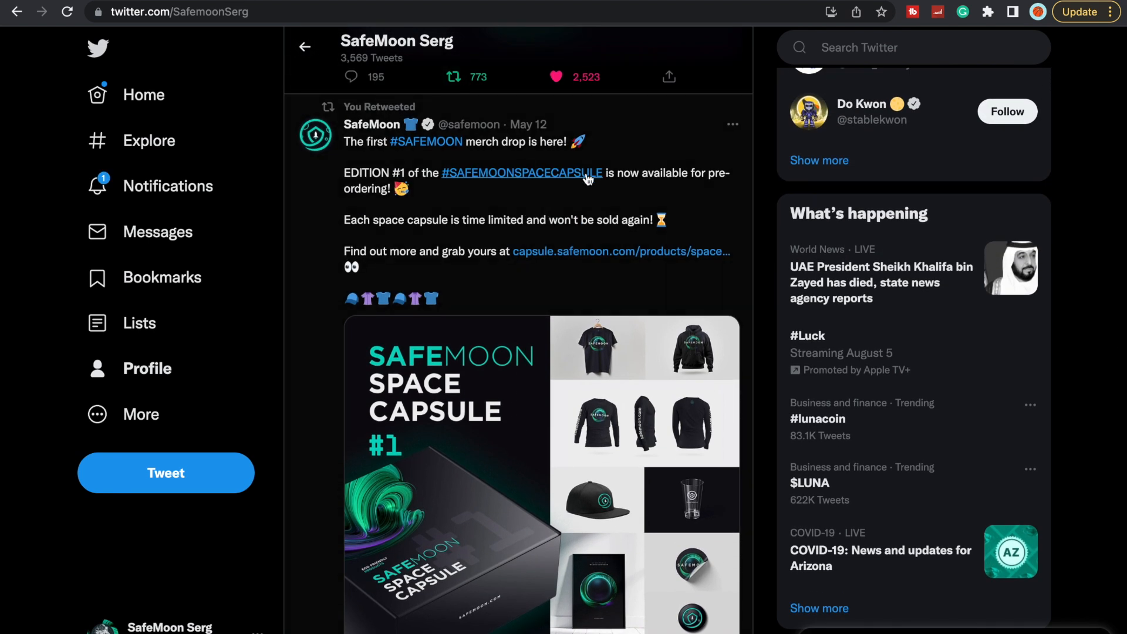
mouse_move(599, 286)
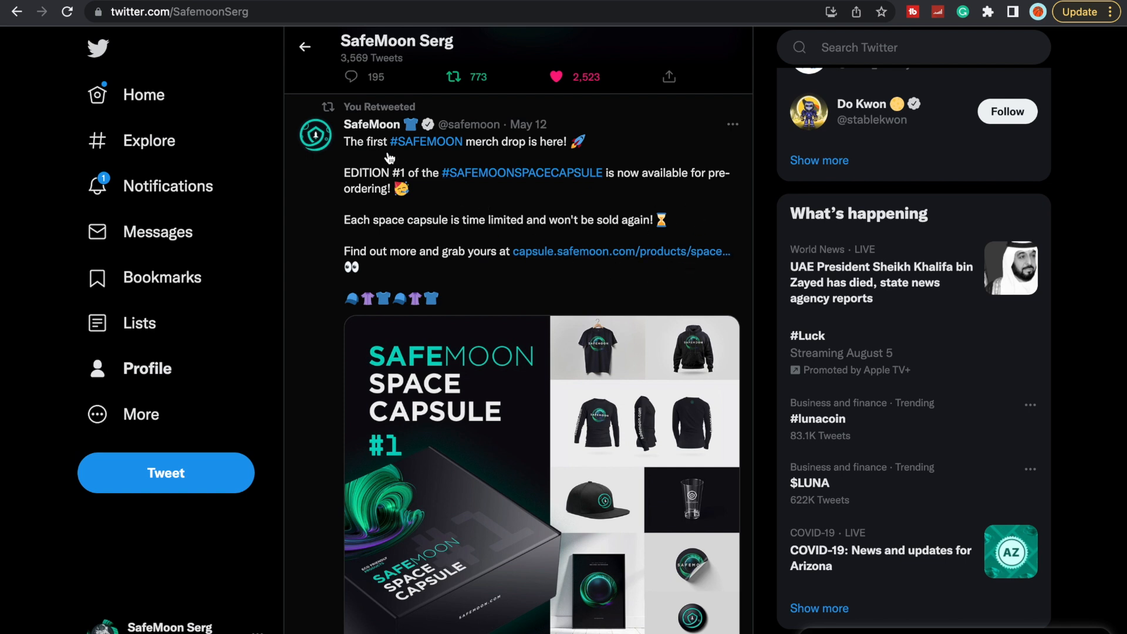
mouse_move(532, 156)
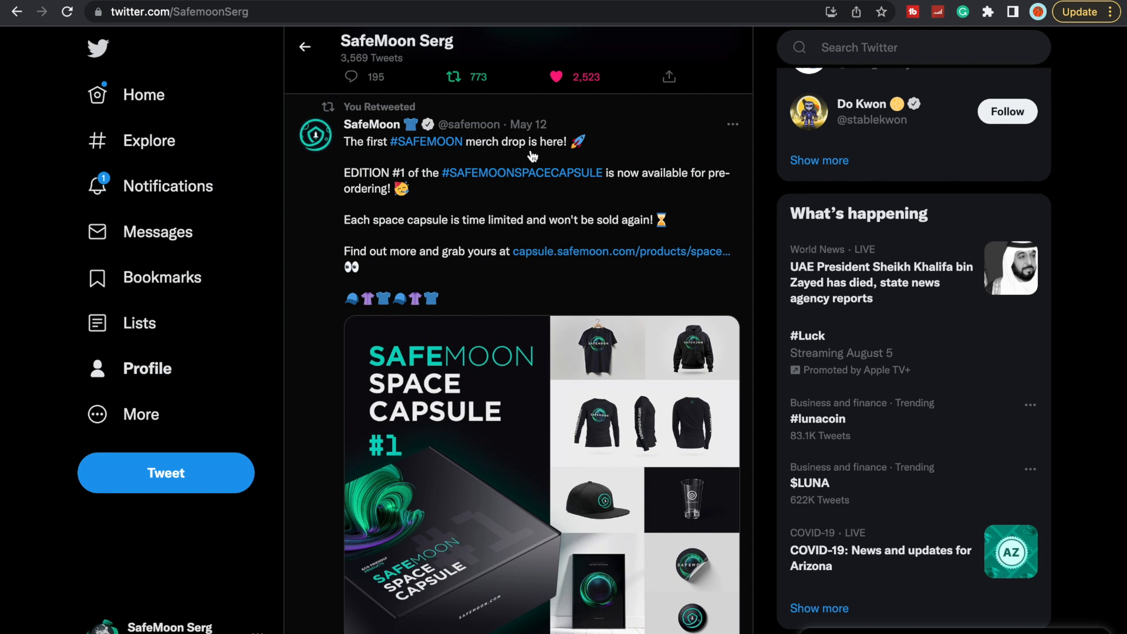
mouse_move(573, 190)
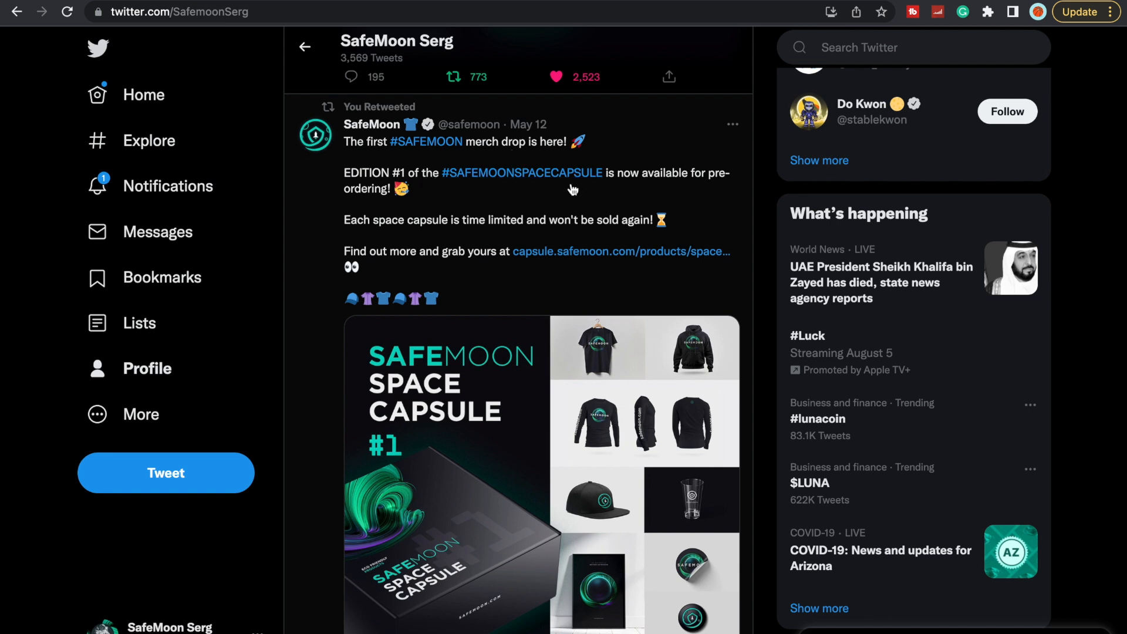
mouse_move(676, 185)
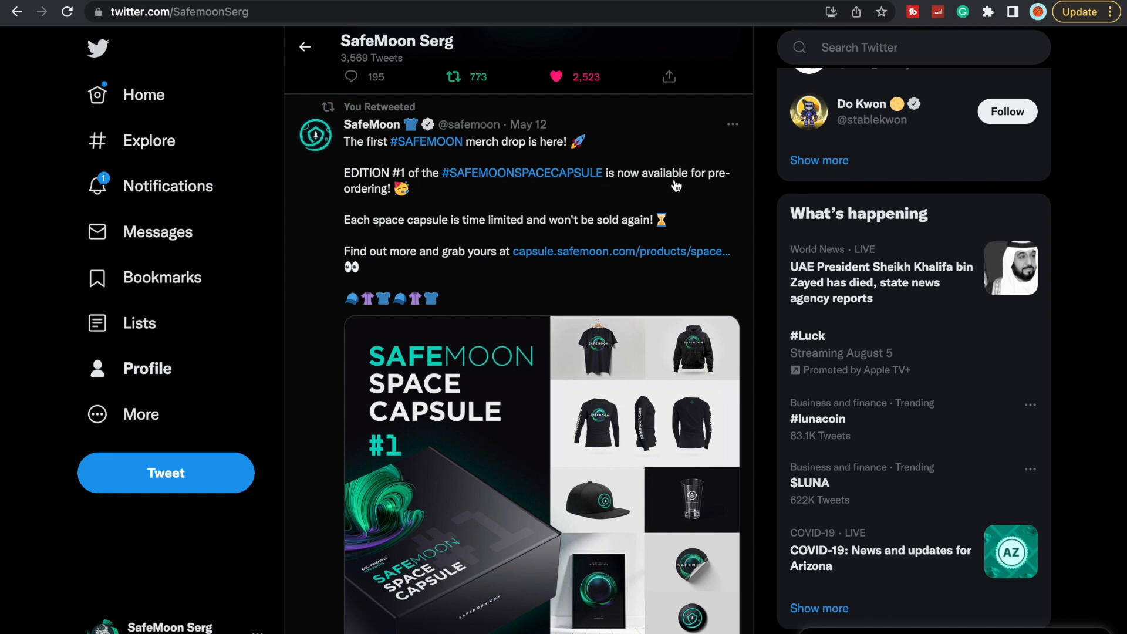
mouse_move(402, 212)
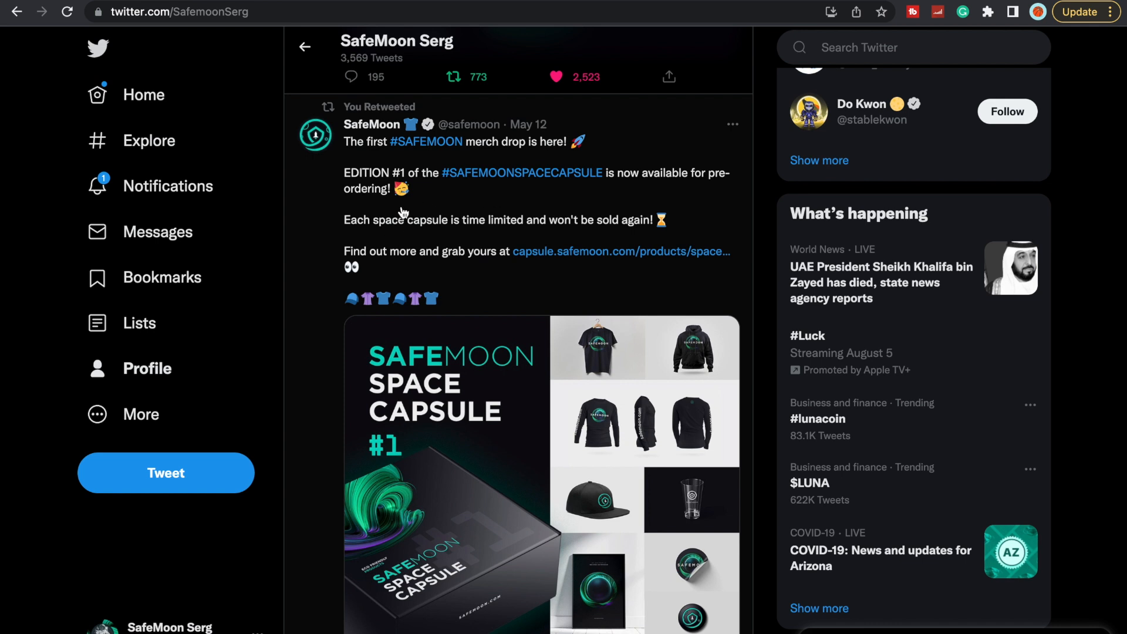
mouse_move(529, 227)
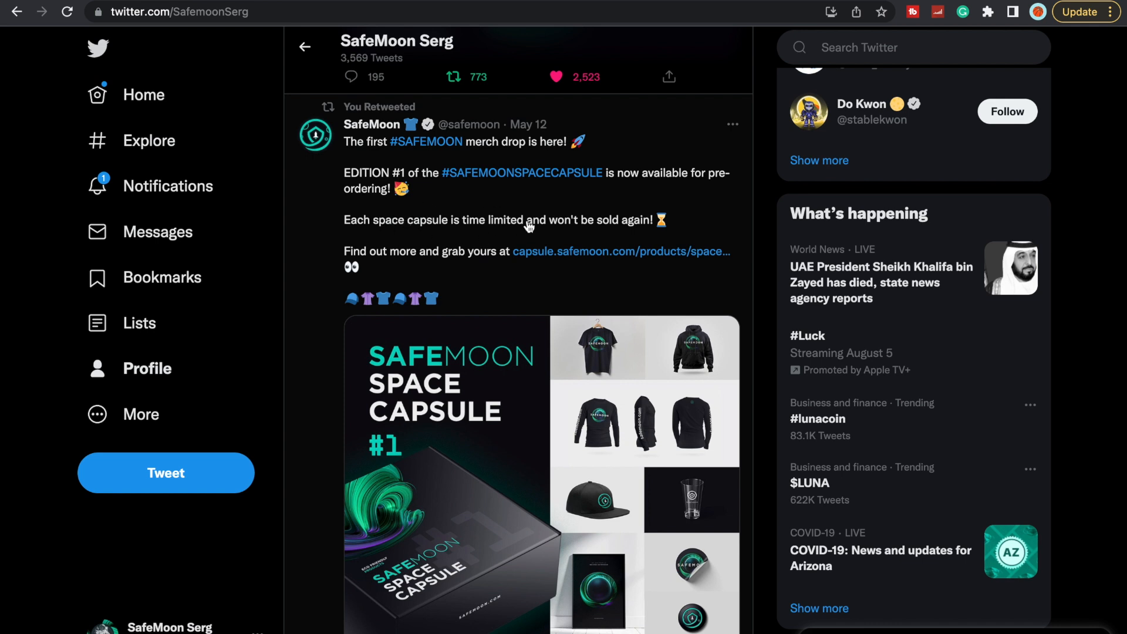
mouse_move(426, 271)
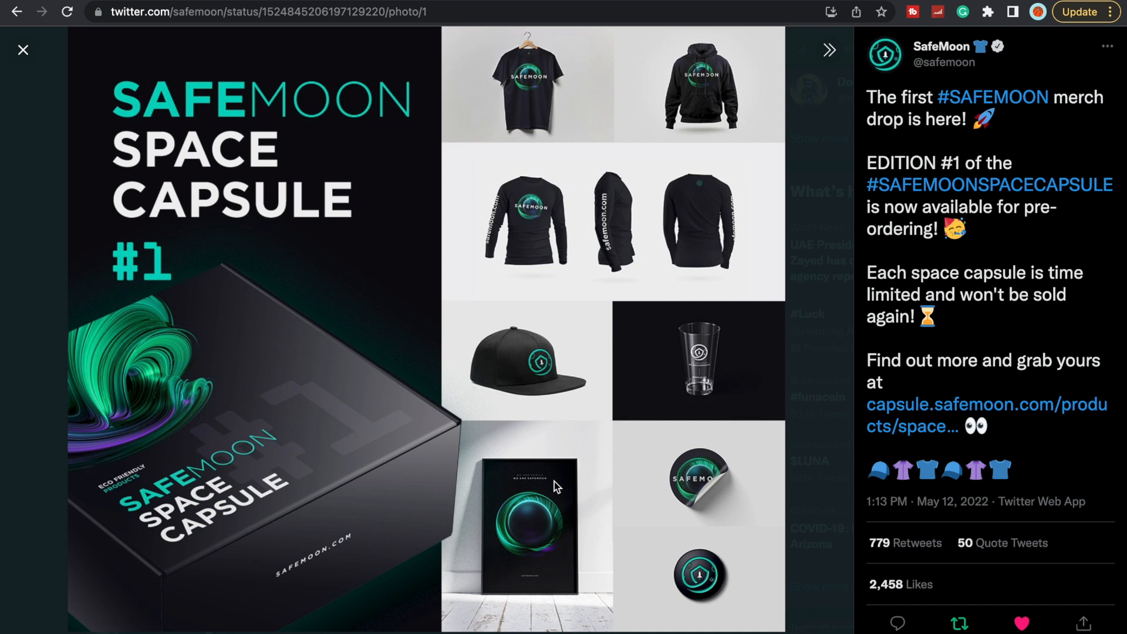
mouse_move(669, 233)
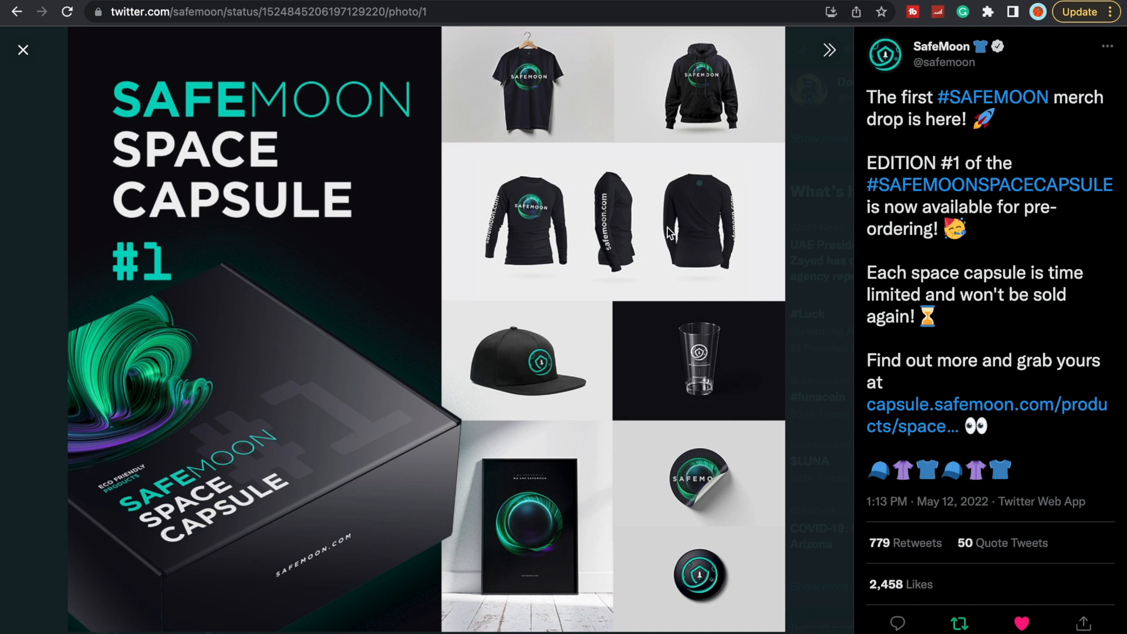
mouse_move(535, 335)
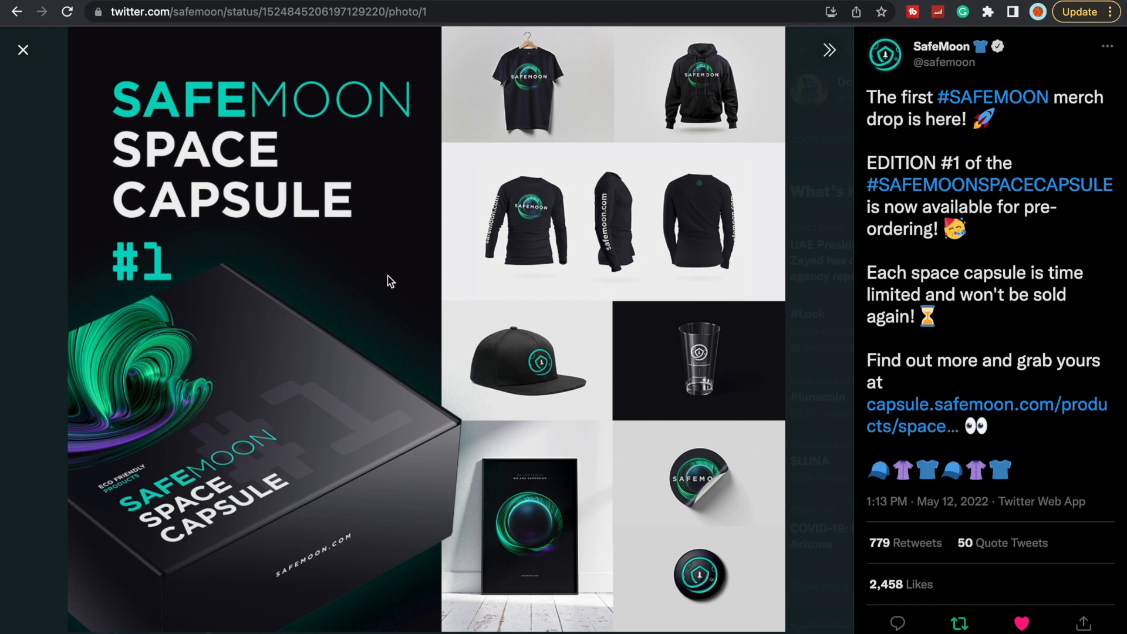
mouse_move(104, 153)
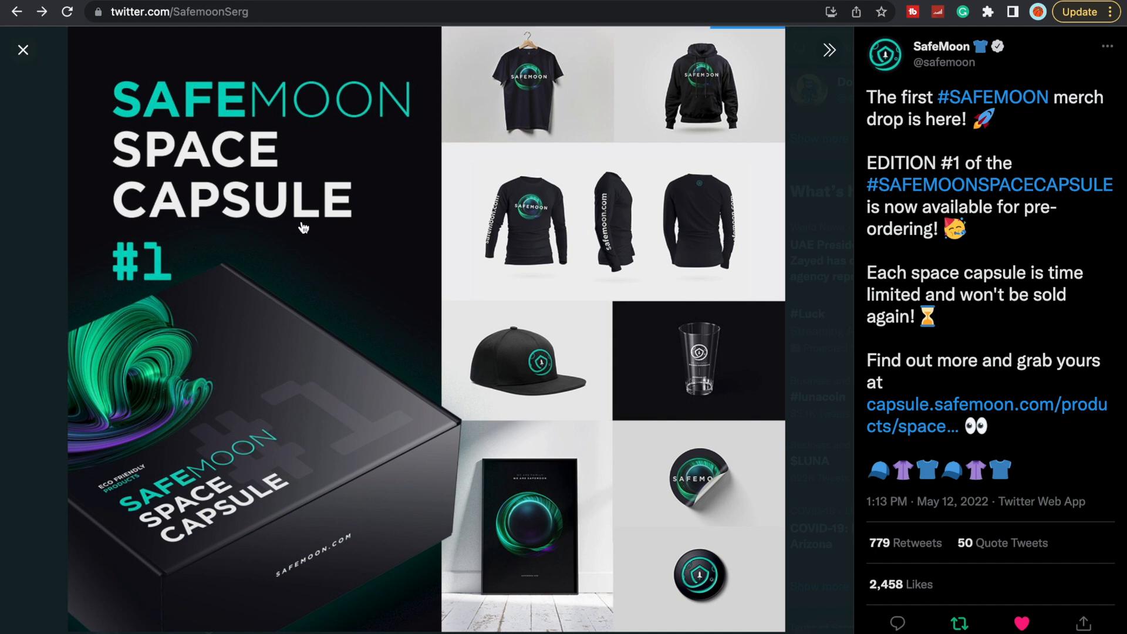
Close the merch photo, scroll to the We're Hiring retweet, and open safemoon.com/careers.
left_click(23, 49)
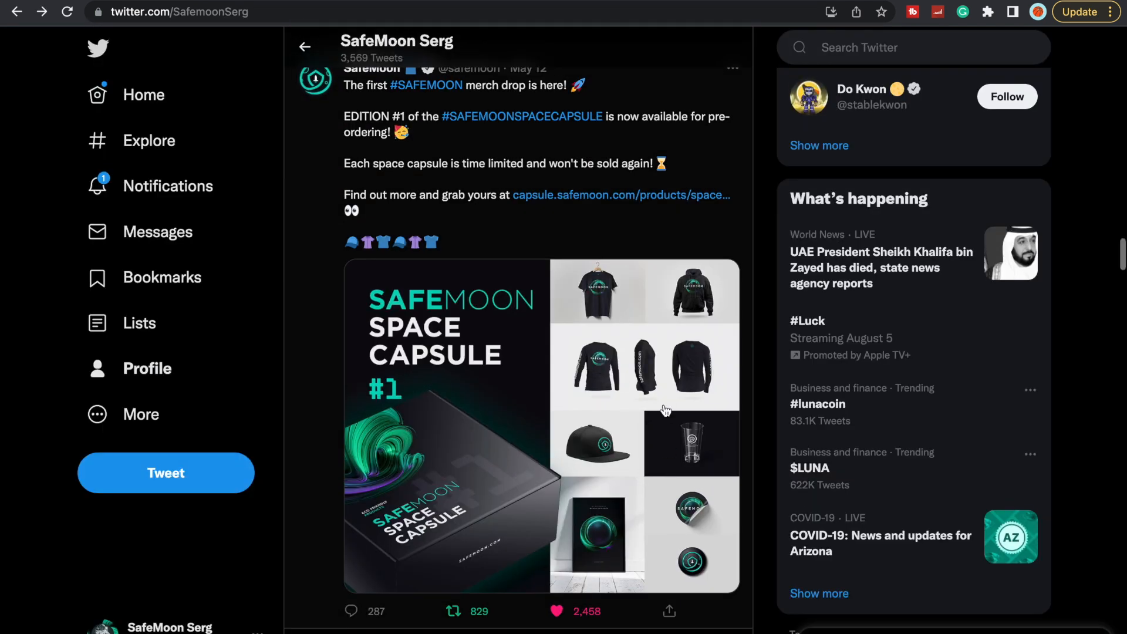
scroll("down", 3)
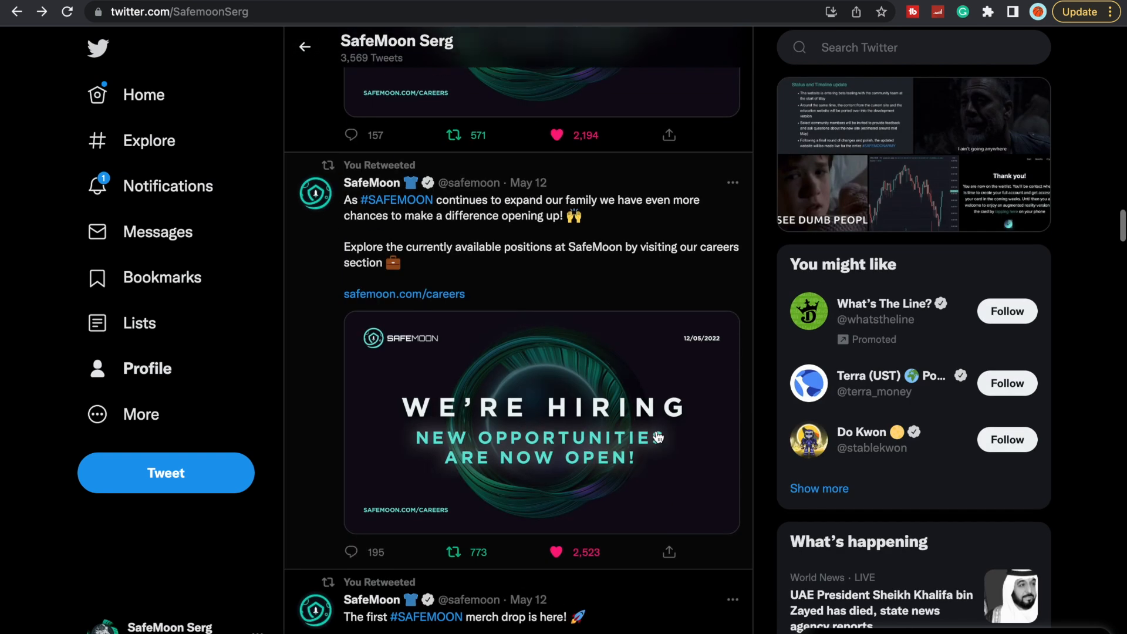
scroll("down", 3)
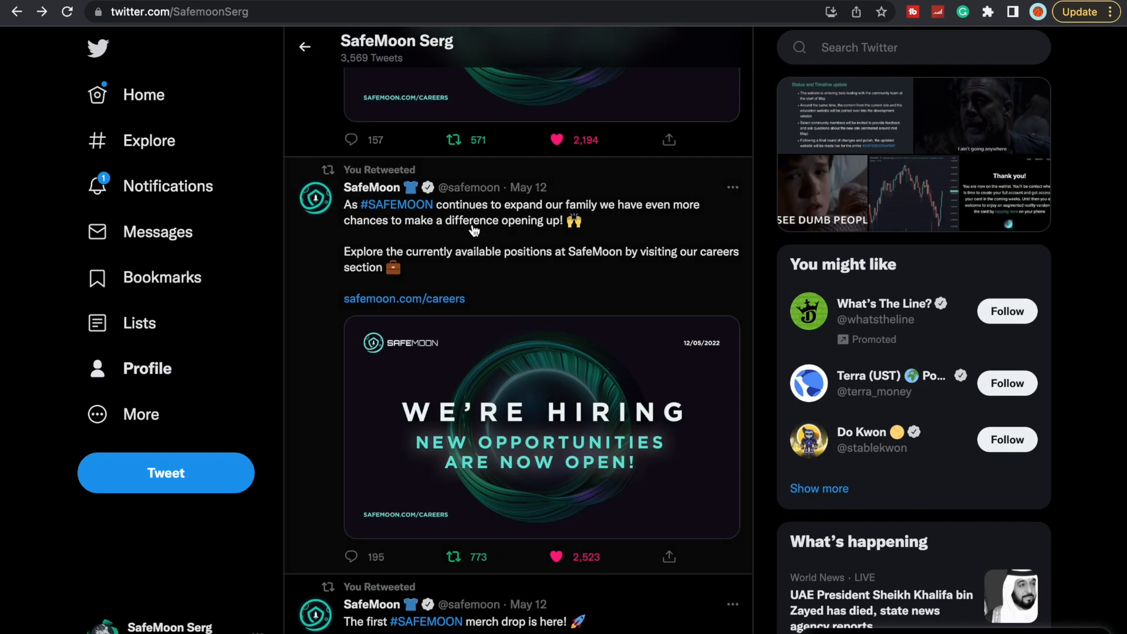
mouse_move(561, 210)
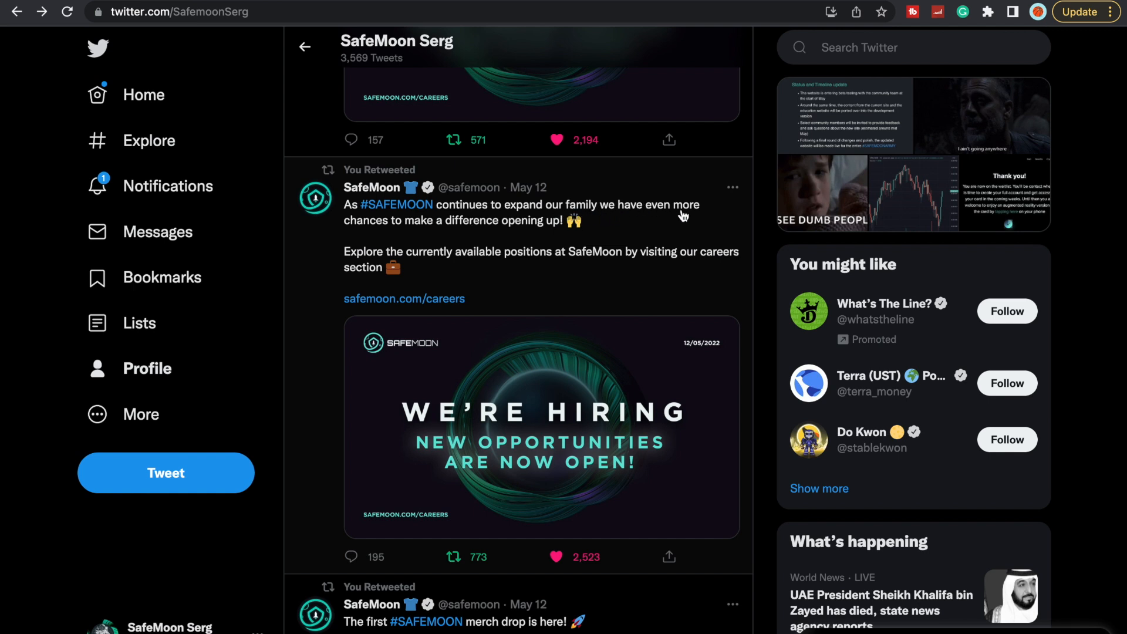
mouse_move(551, 228)
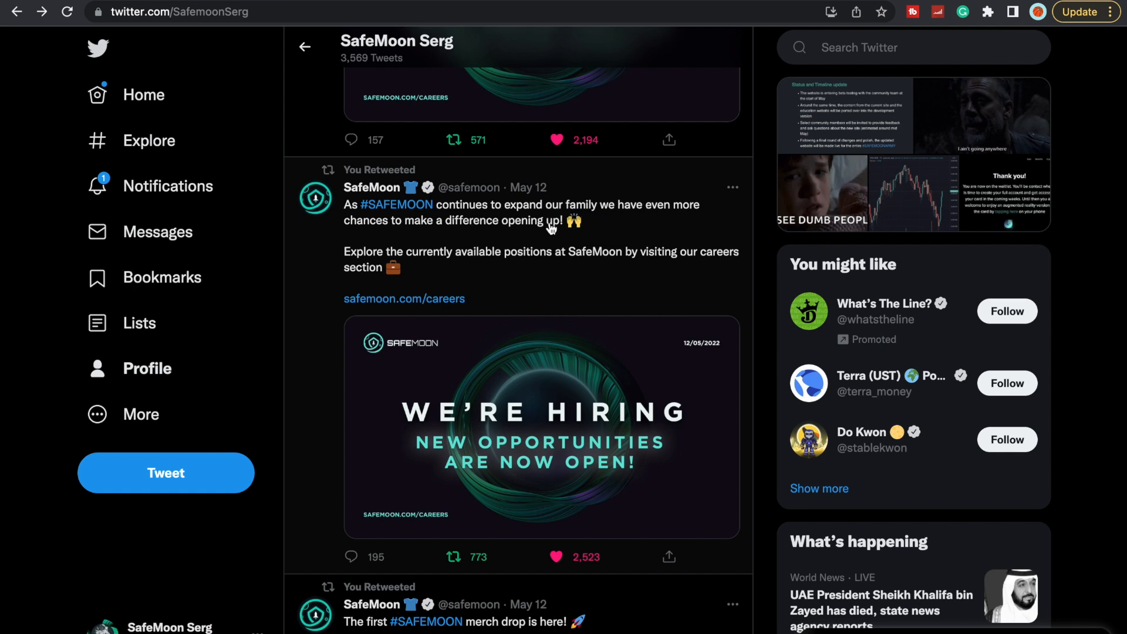
mouse_move(615, 256)
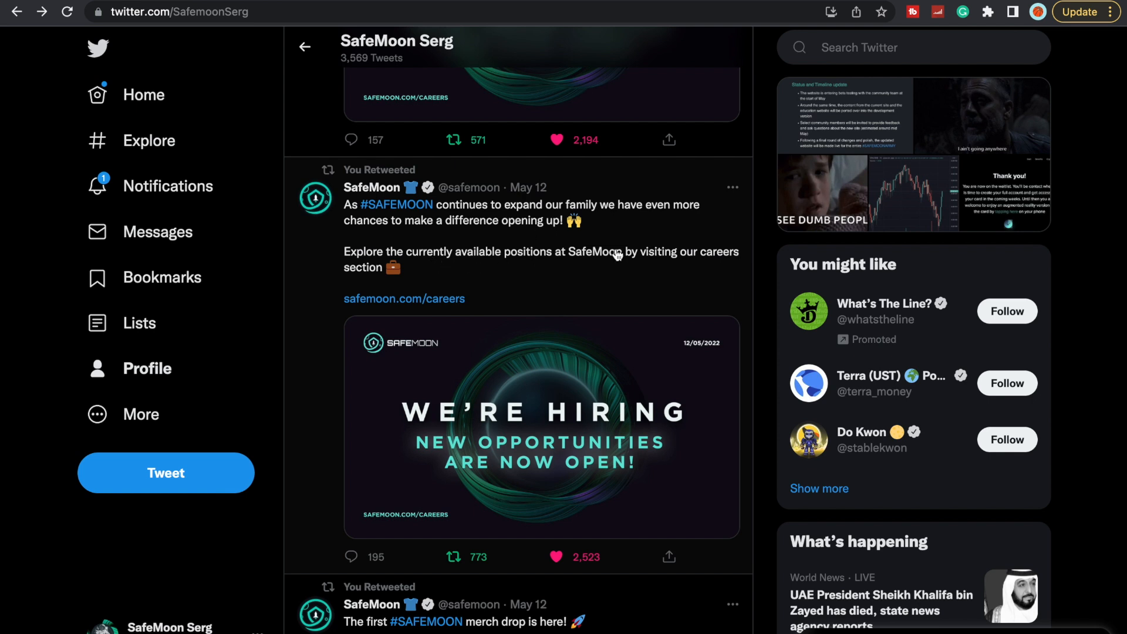
left_click(404, 298)
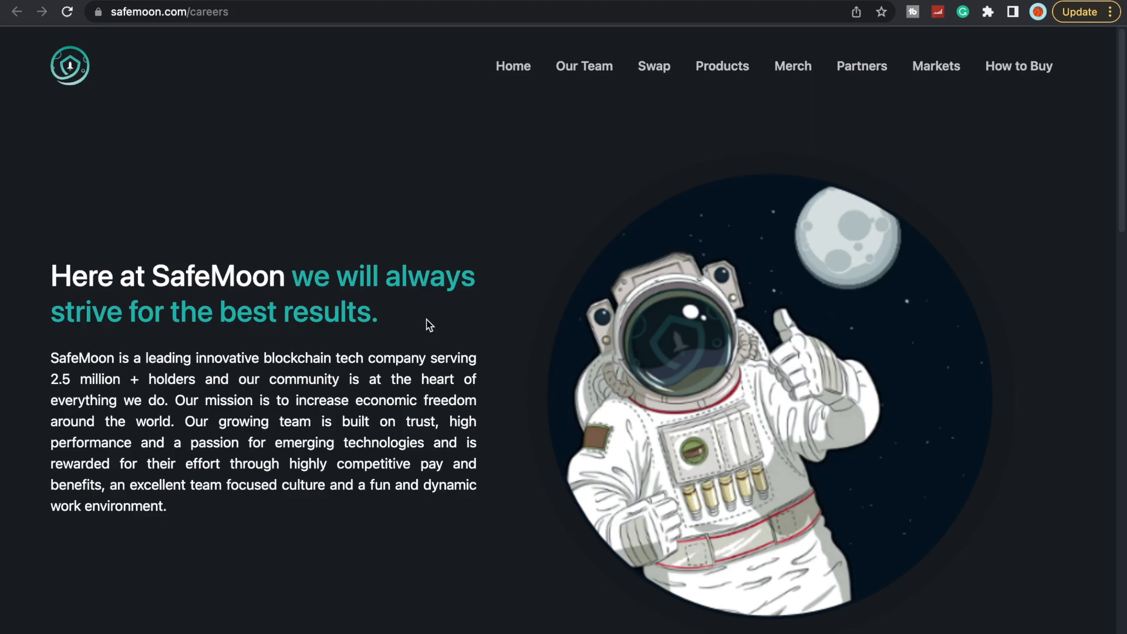
Browse the job listings, highlighting Executive Assistant's 07/14/2022 deadline, then scroll back up.
scroll("down", 3)
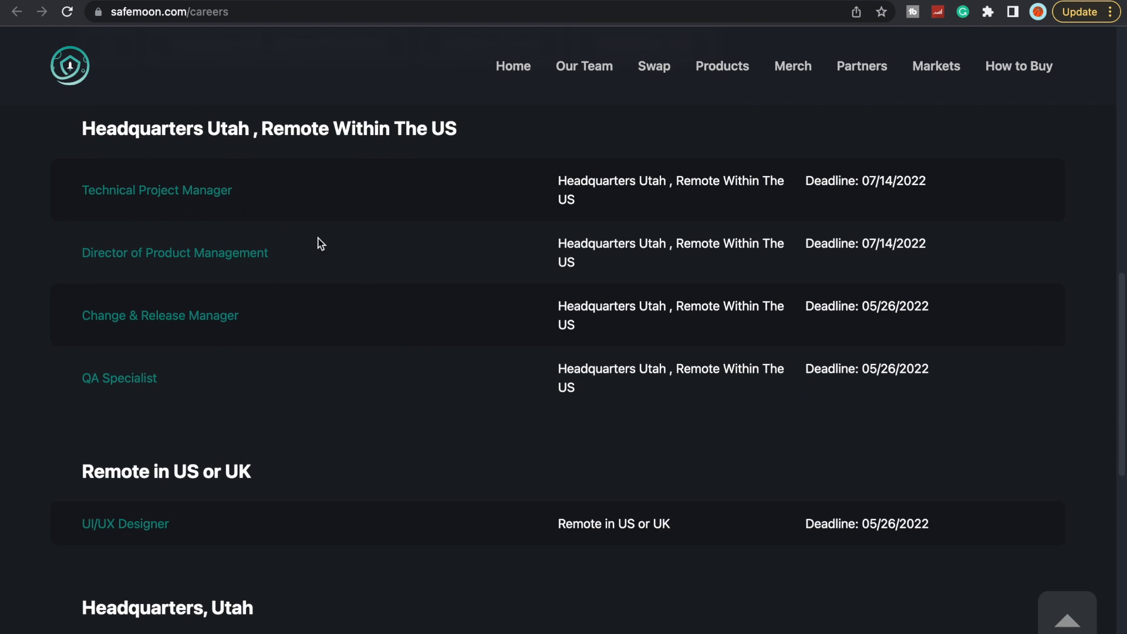
mouse_move(352, 255)
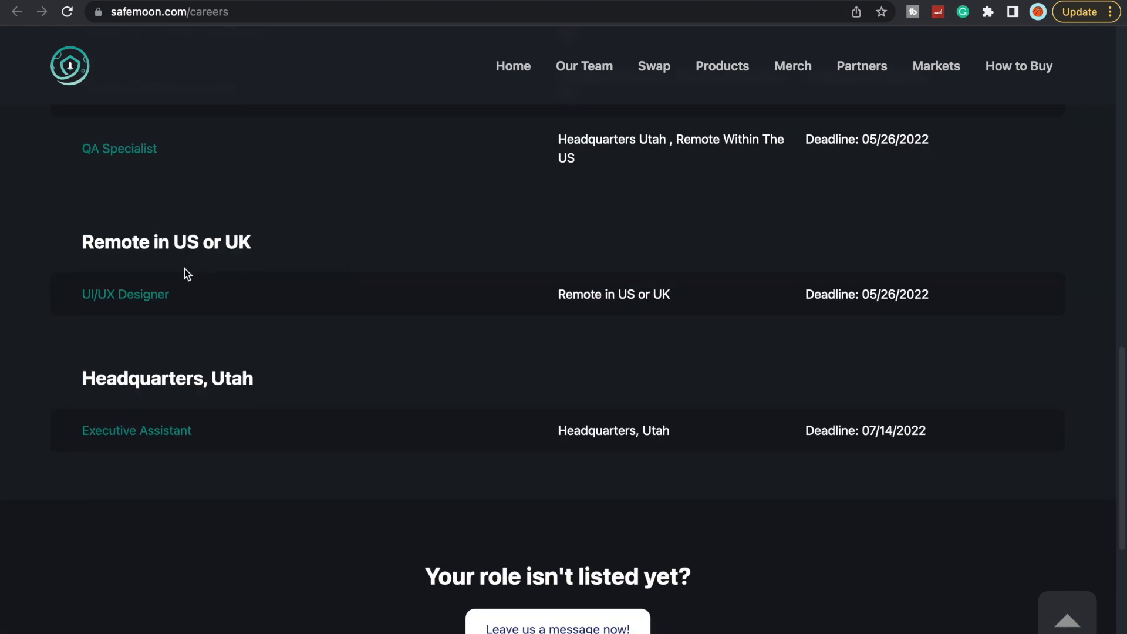
mouse_move(312, 350)
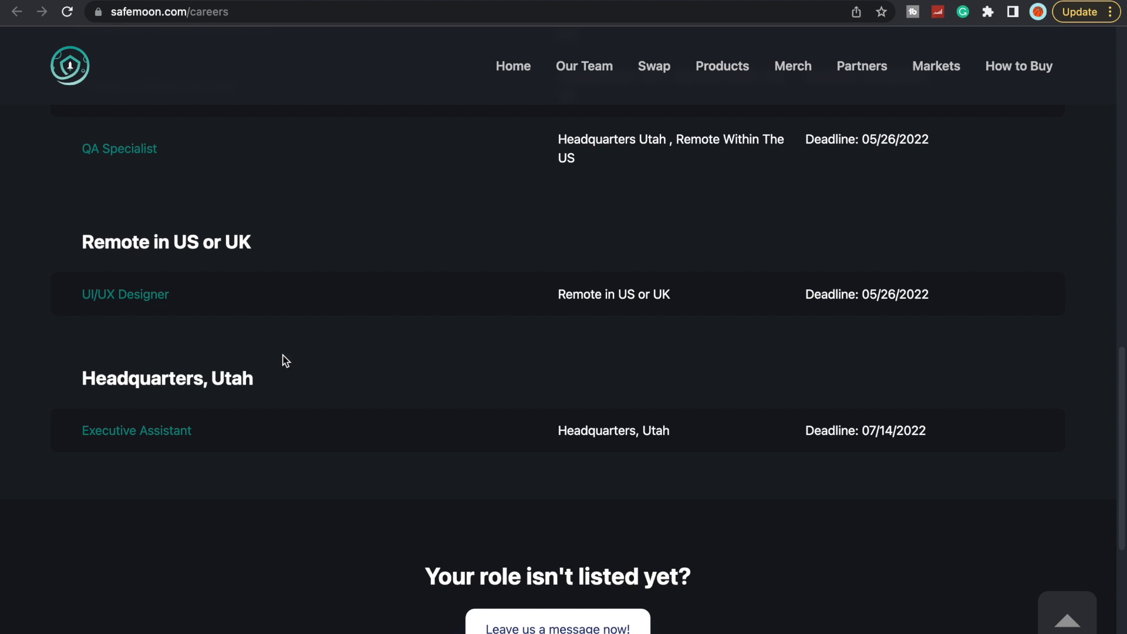
double_click(893, 430)
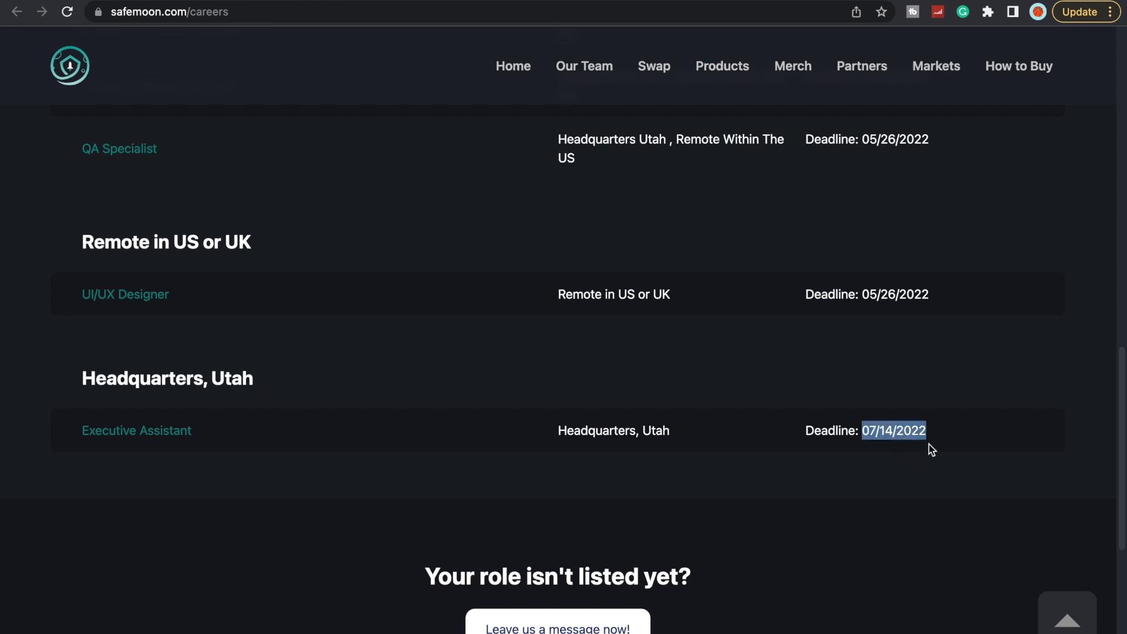
mouse_move(868, 427)
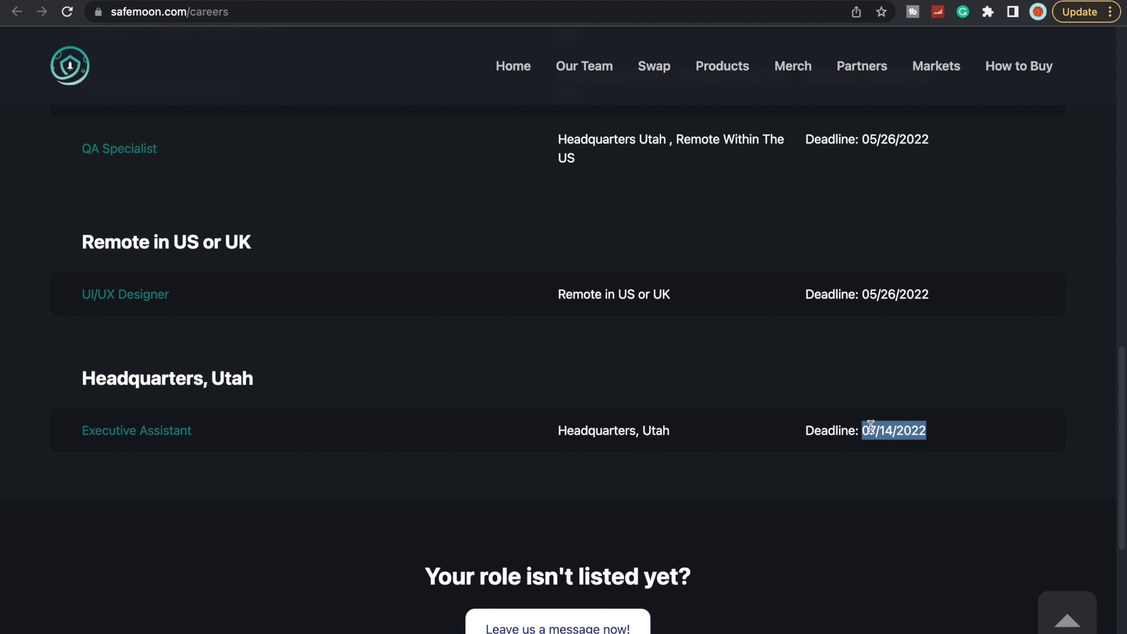
scroll("up", 3)
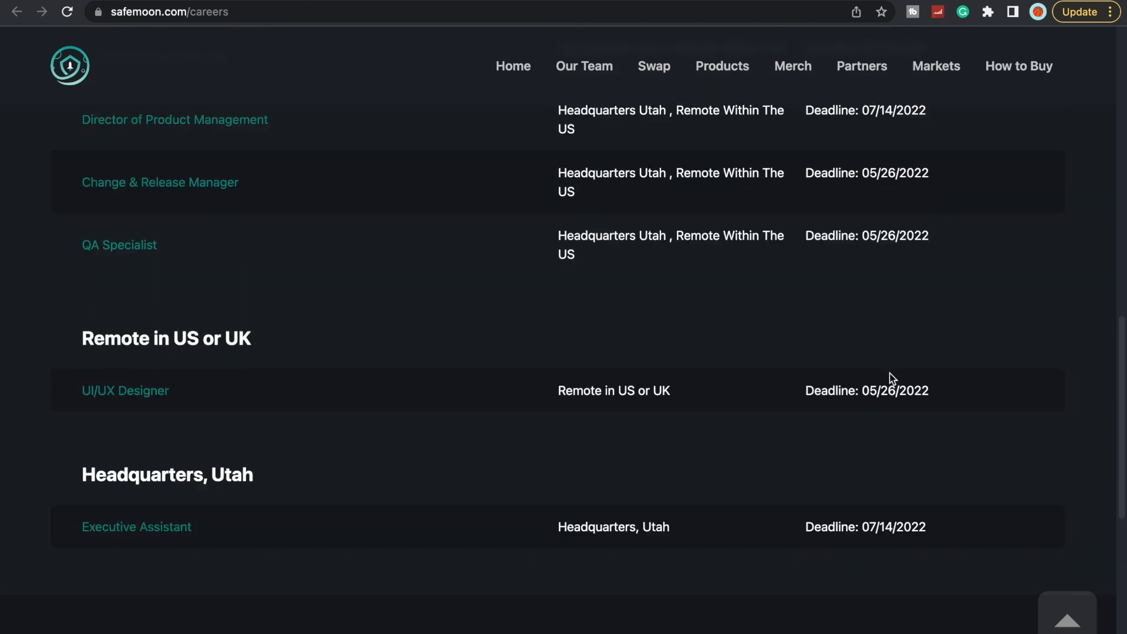
scroll("up", 3)
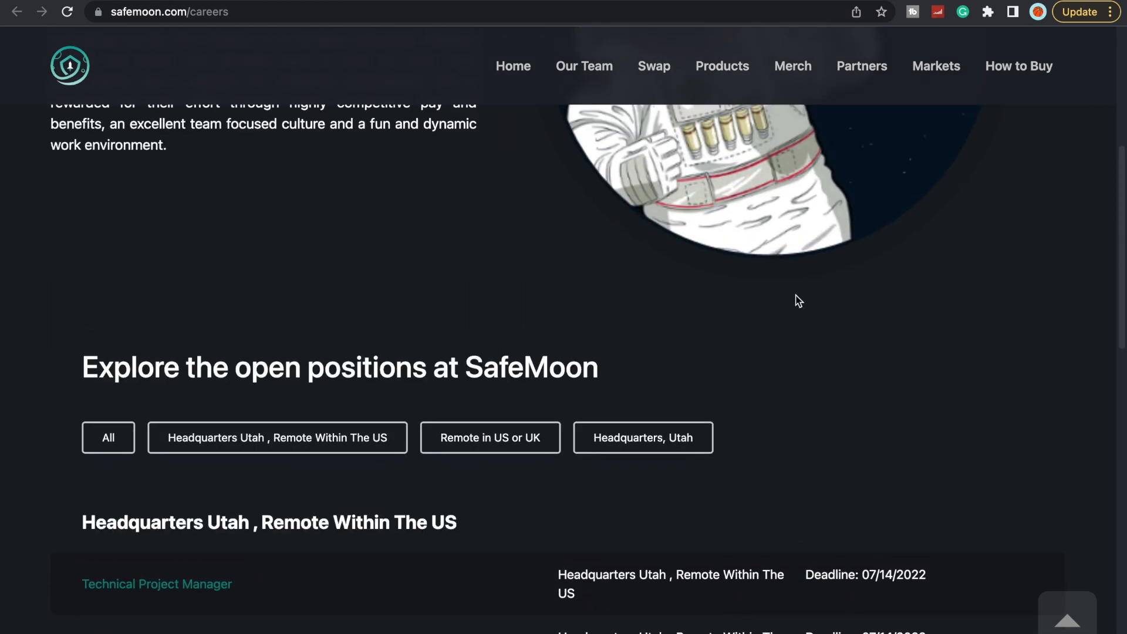
scroll("up", 3)
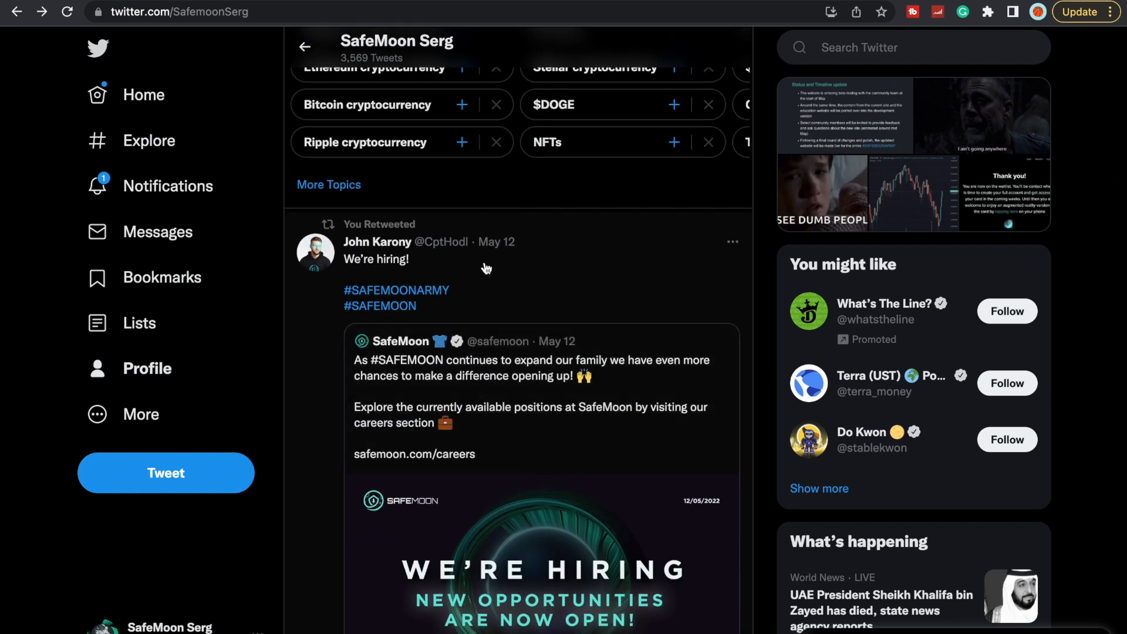
Scroll to DarkMoon's Goosebumps #SAFEMOON retweet and enlarge its Discord screenshot.
scroll("down", 3)
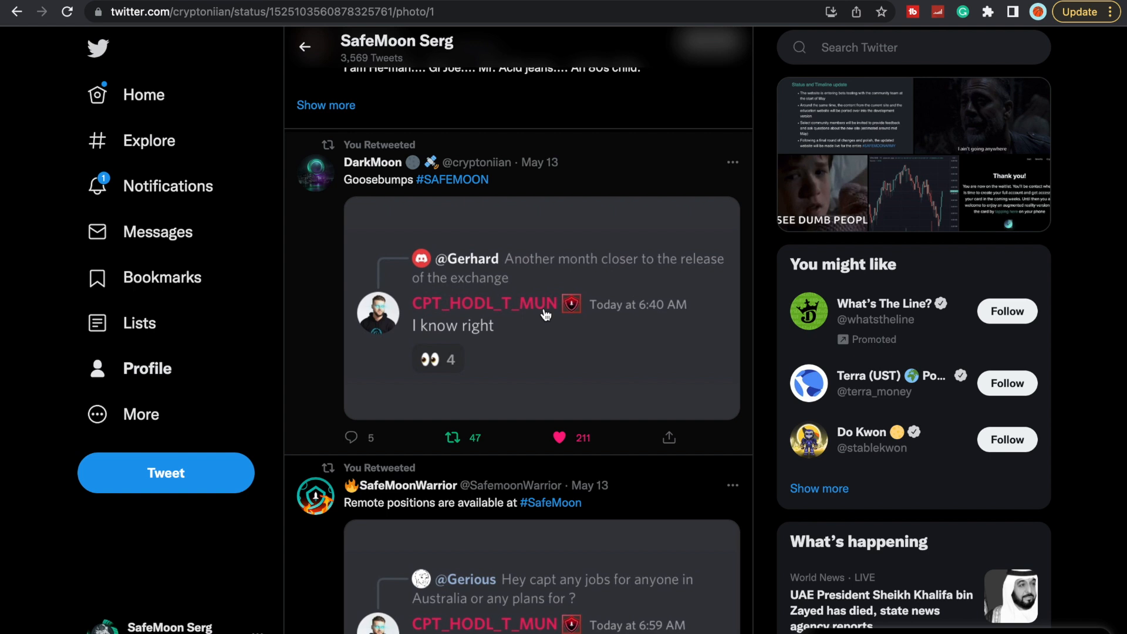
left_click(542, 310)
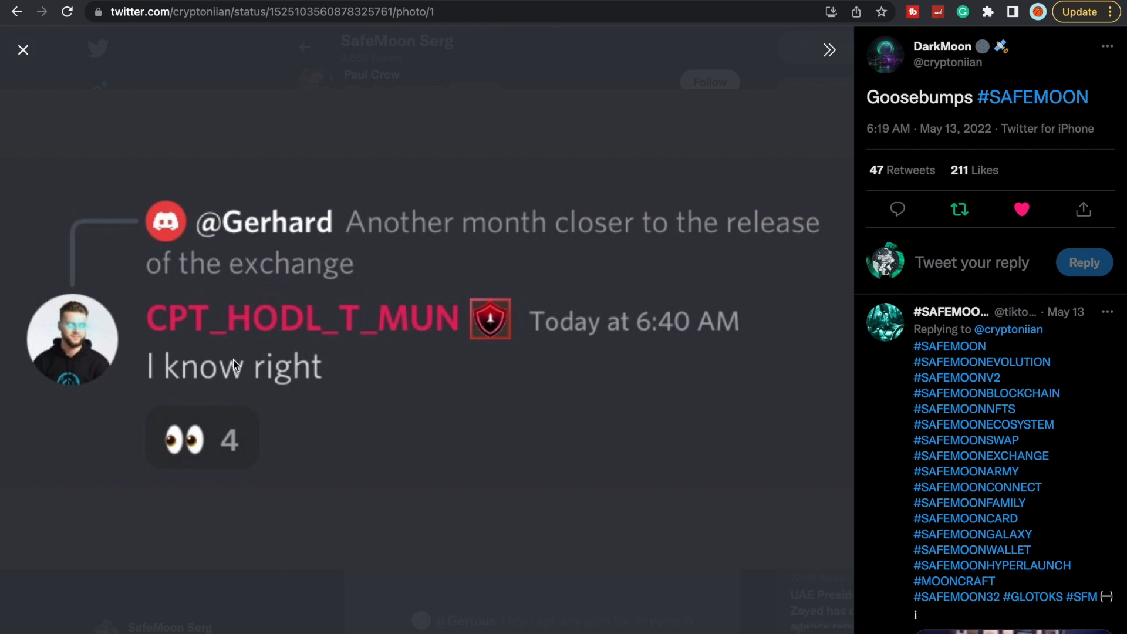
mouse_move(445, 336)
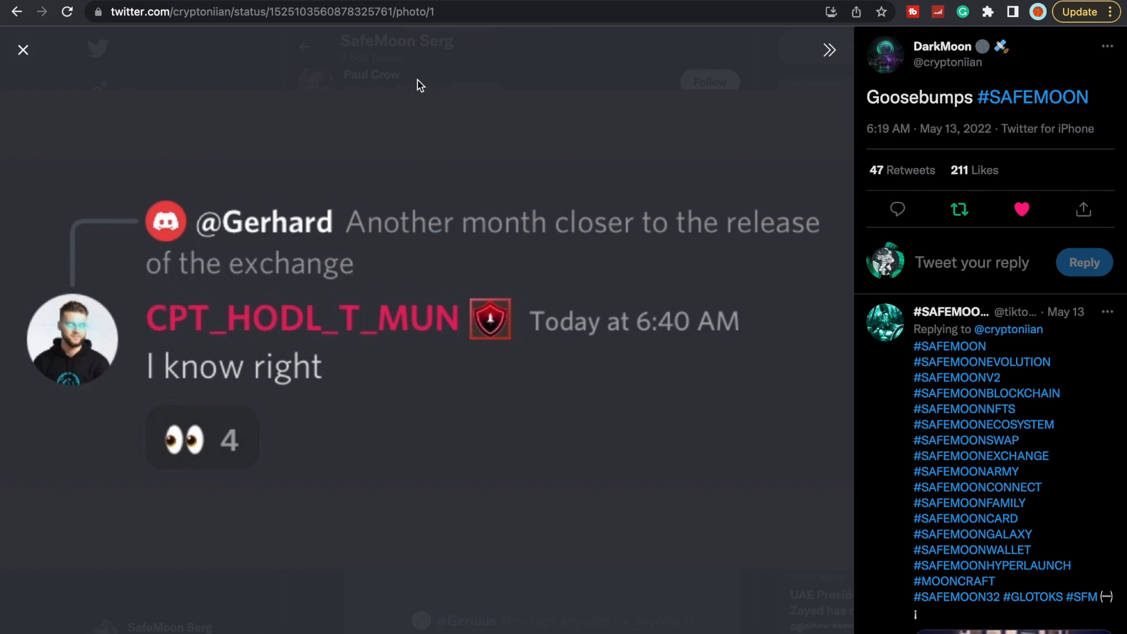
Close the enlarged Discord screenshot and scroll up to the Fund Launch Live gritdaily post.
left_click(22, 50)
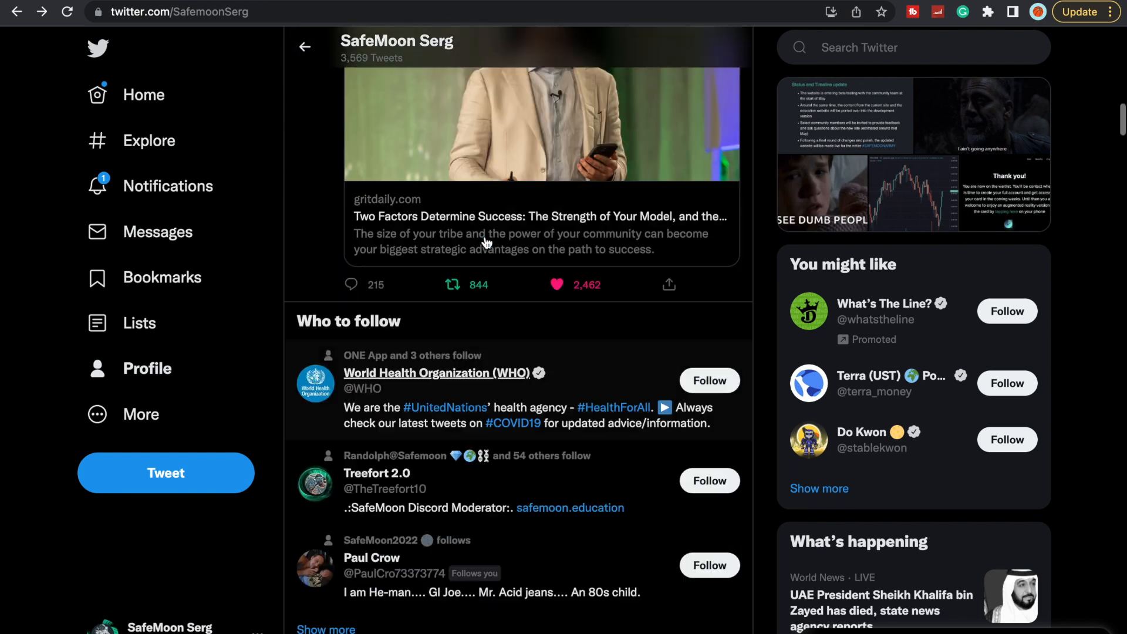
scroll("up", 3)
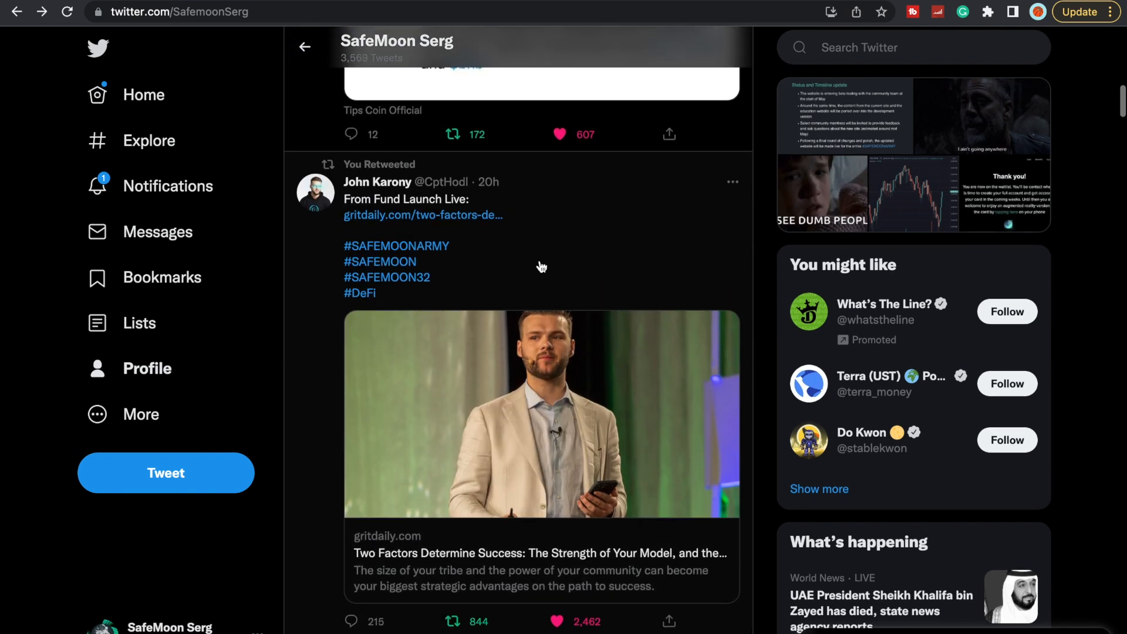
mouse_move(553, 247)
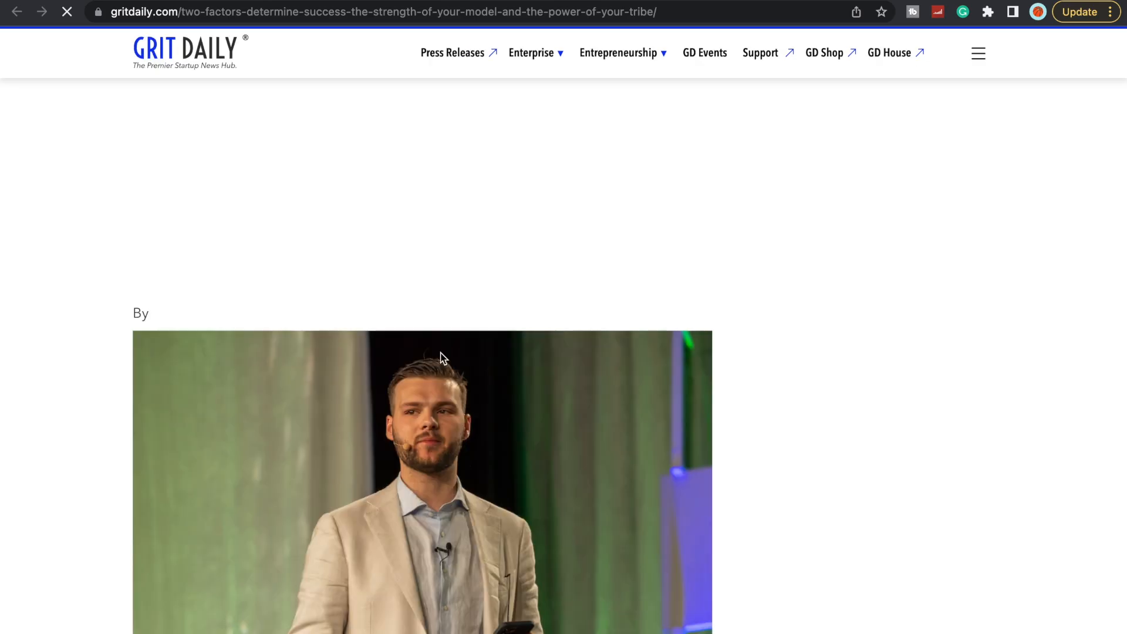
Scroll through the Grit Daily transcript, clearing and re-highlighting the first point.
scroll("down", 3)
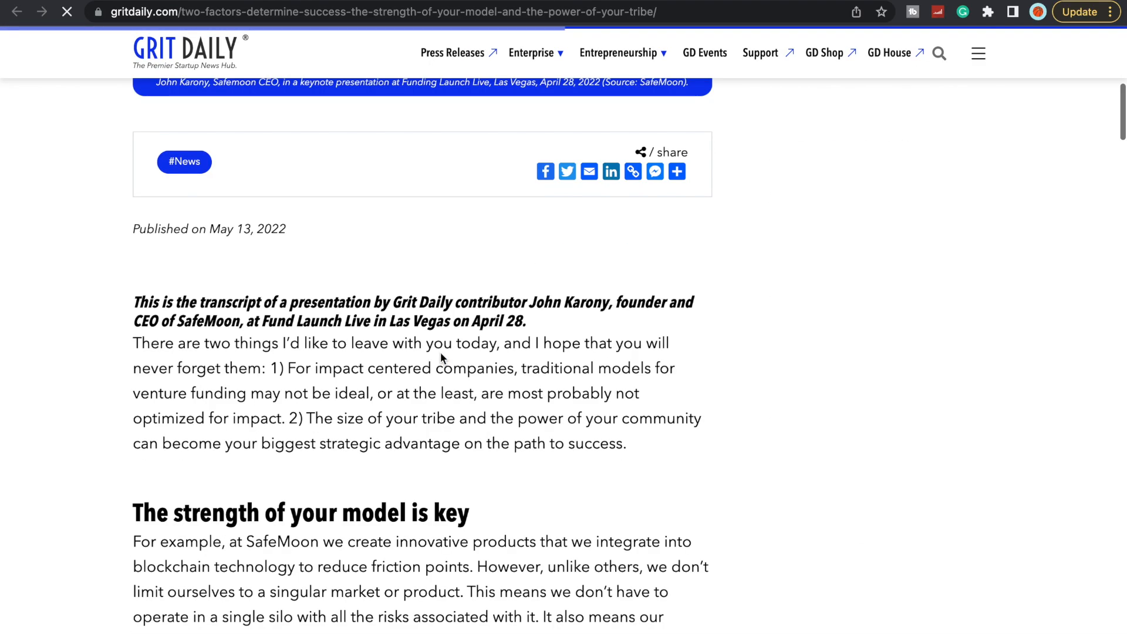
scroll("down", 3)
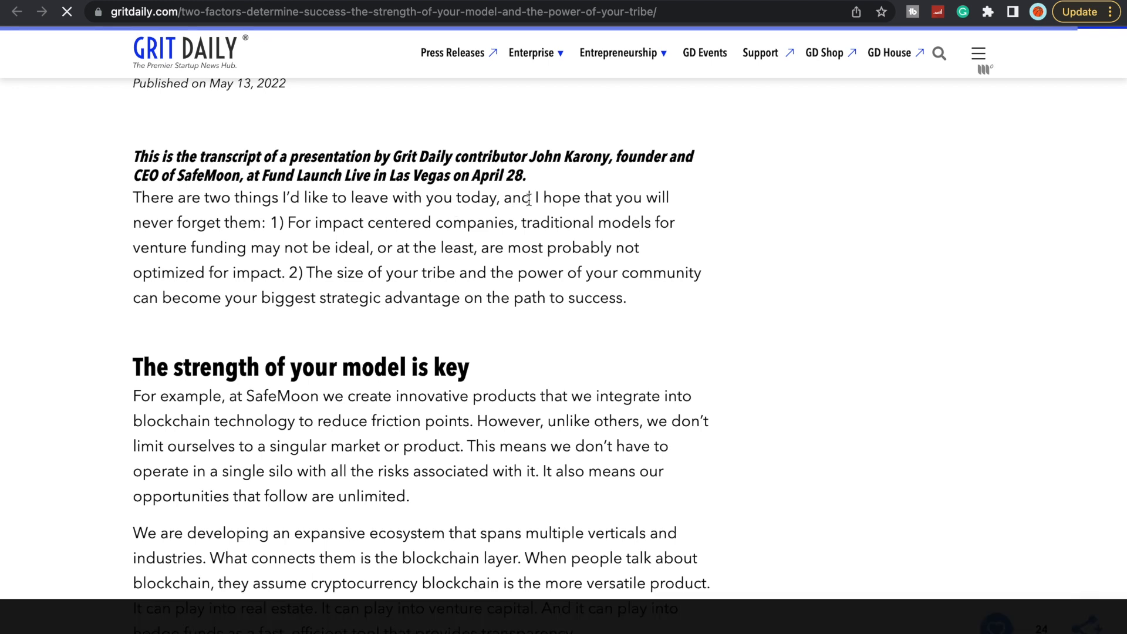
mouse_move(286, 224)
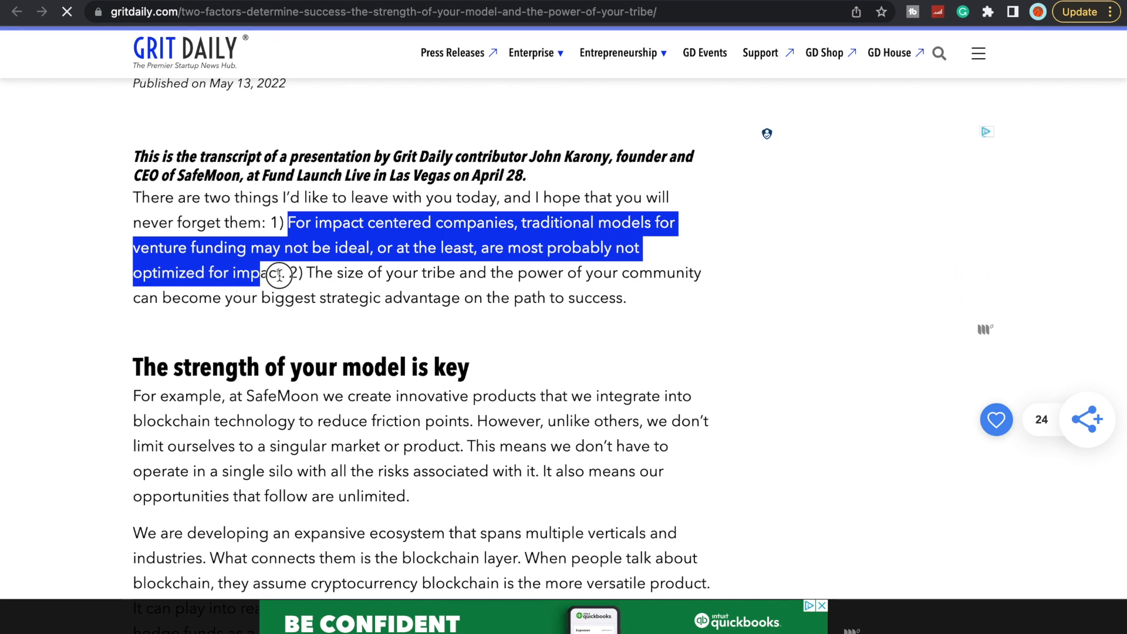
left_click(478, 279)
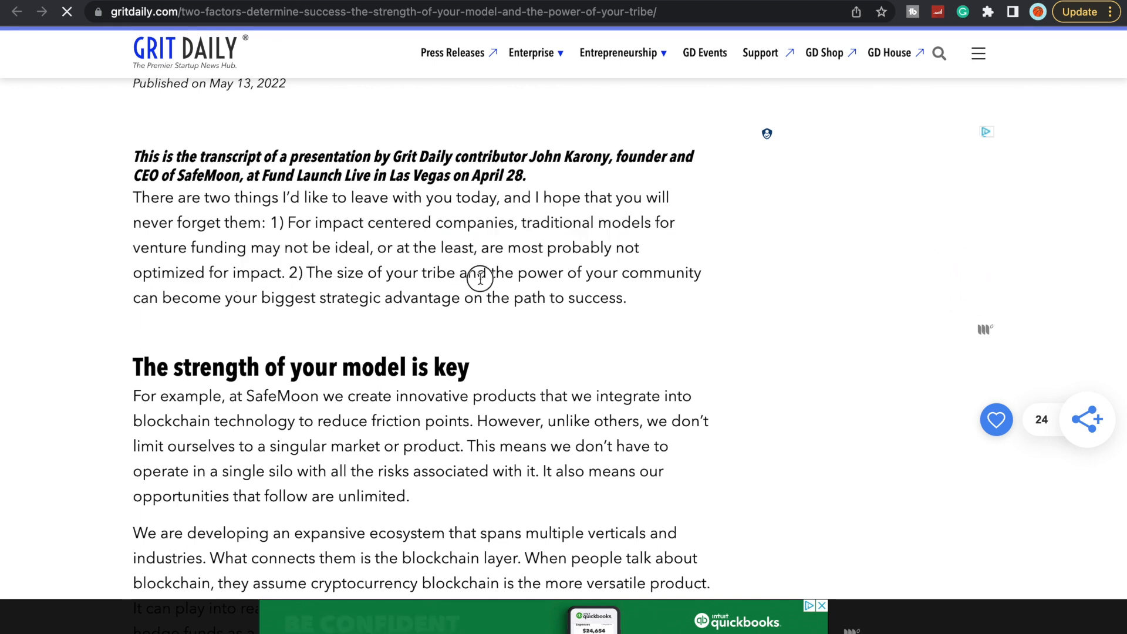
left_click_drag(316, 272, 640, 297)
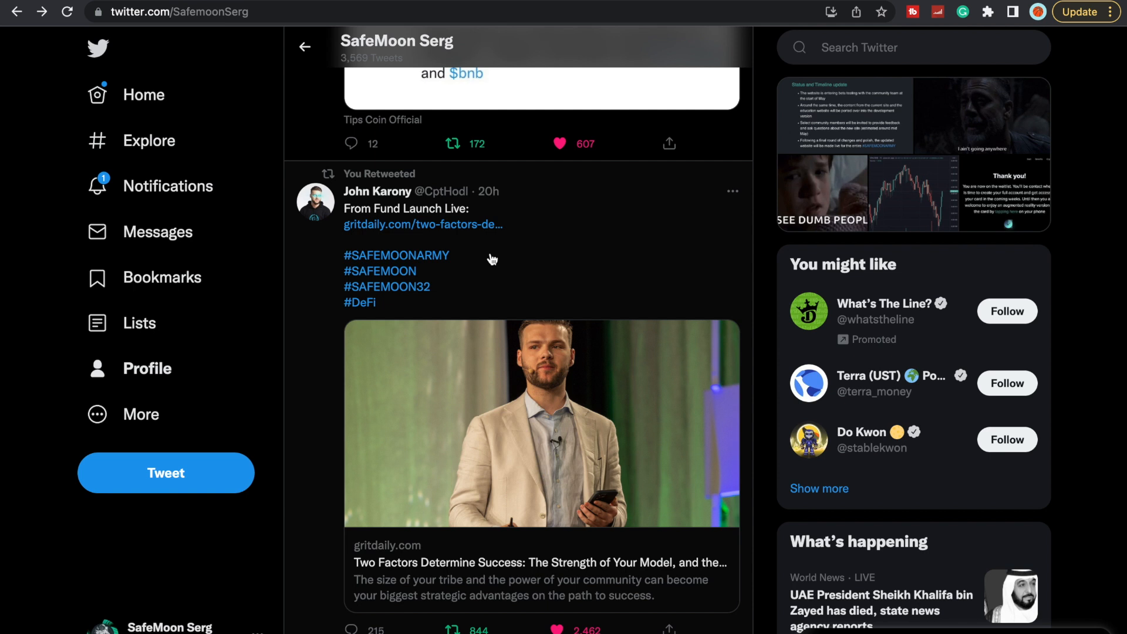
Scroll to SafeMoonWarrior's Tips Coin retweet and open its screenshot full-size.
scroll("up", 3)
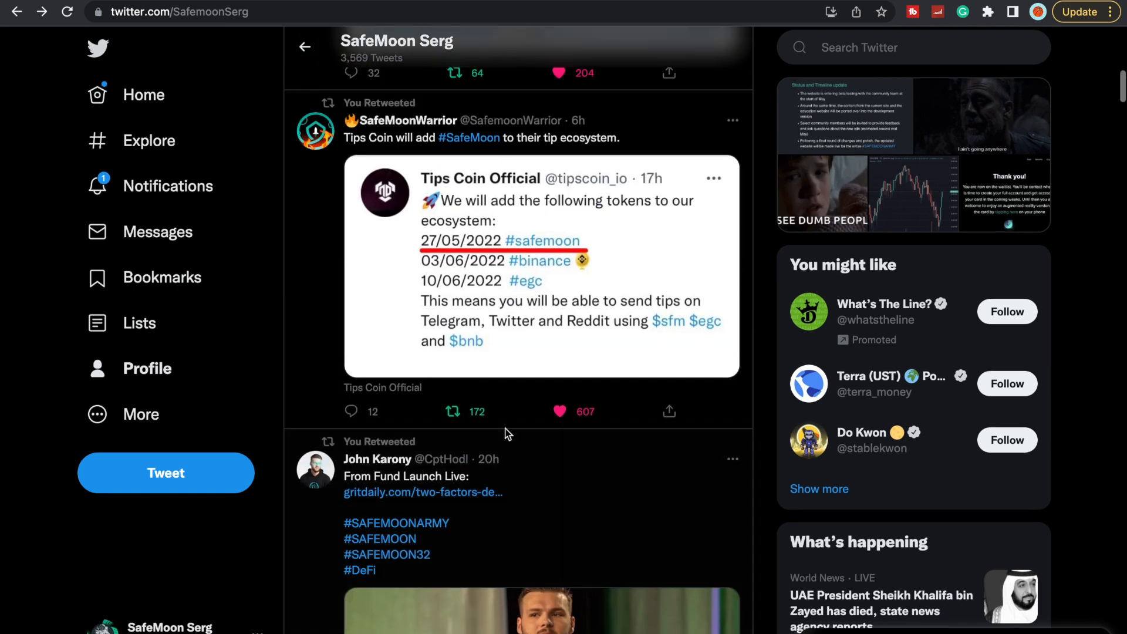
scroll("down", 3)
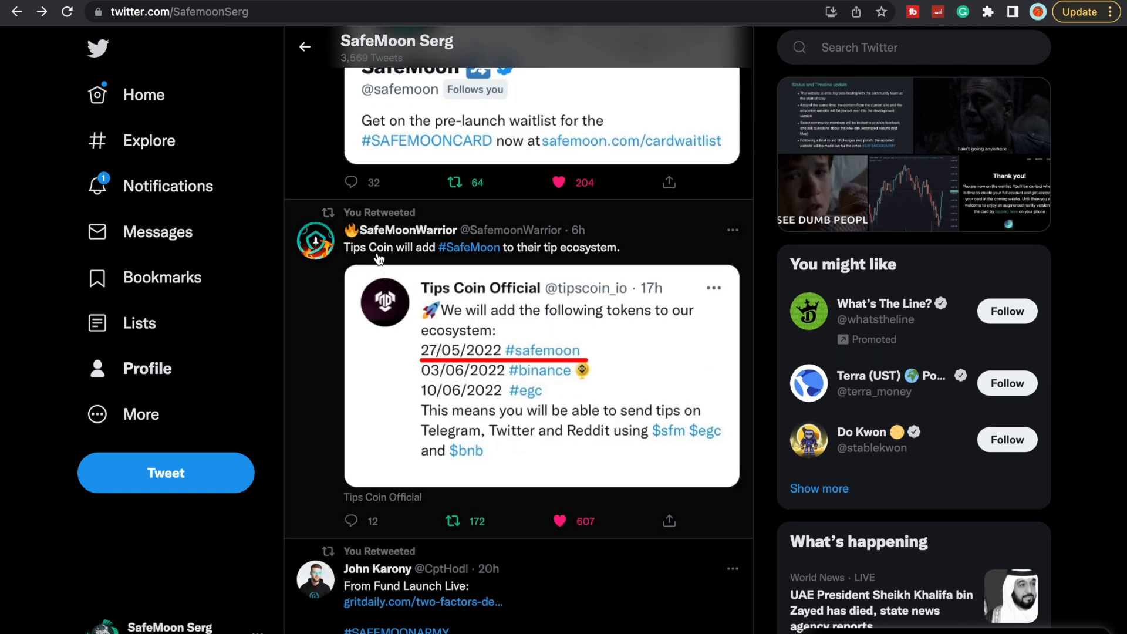
mouse_move(487, 282)
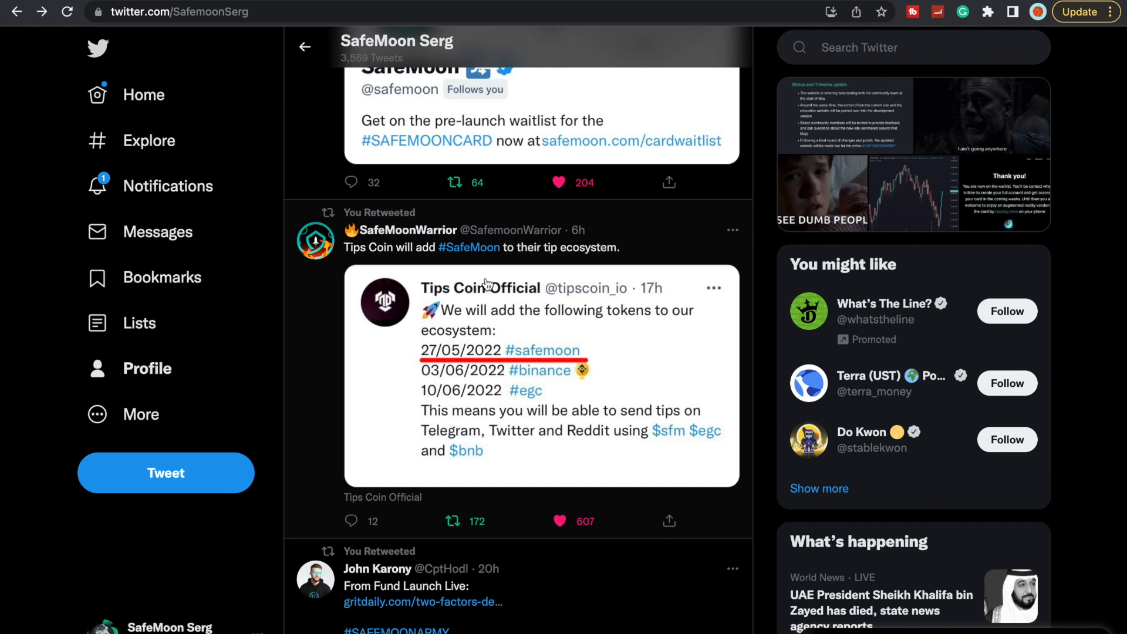
mouse_move(558, 328)
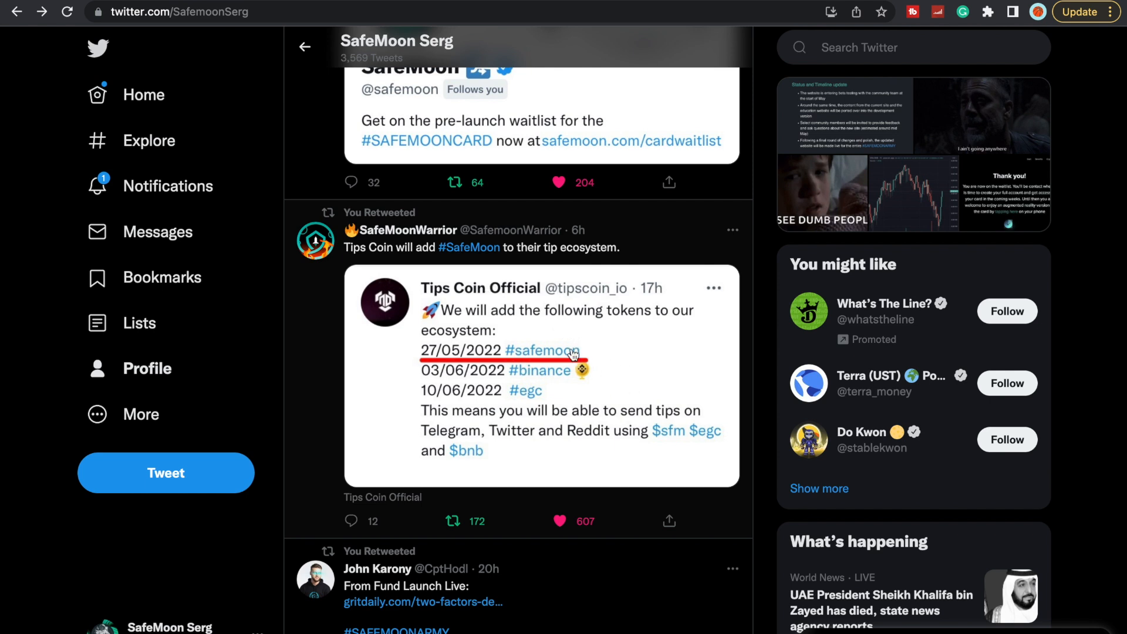
left_click(538, 359)
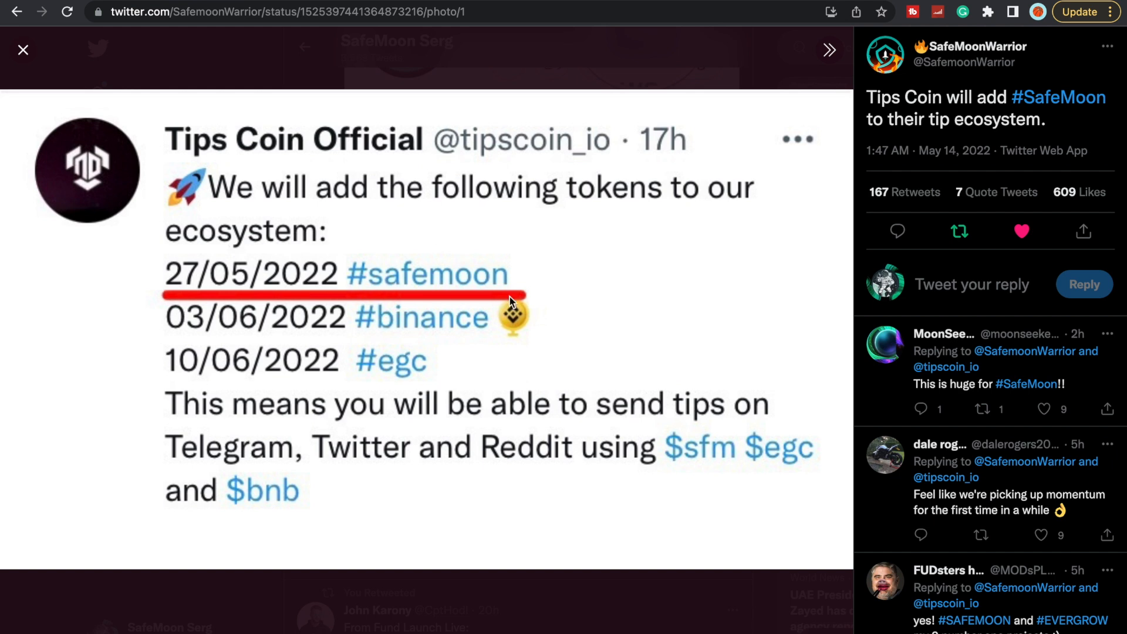
mouse_move(264, 335)
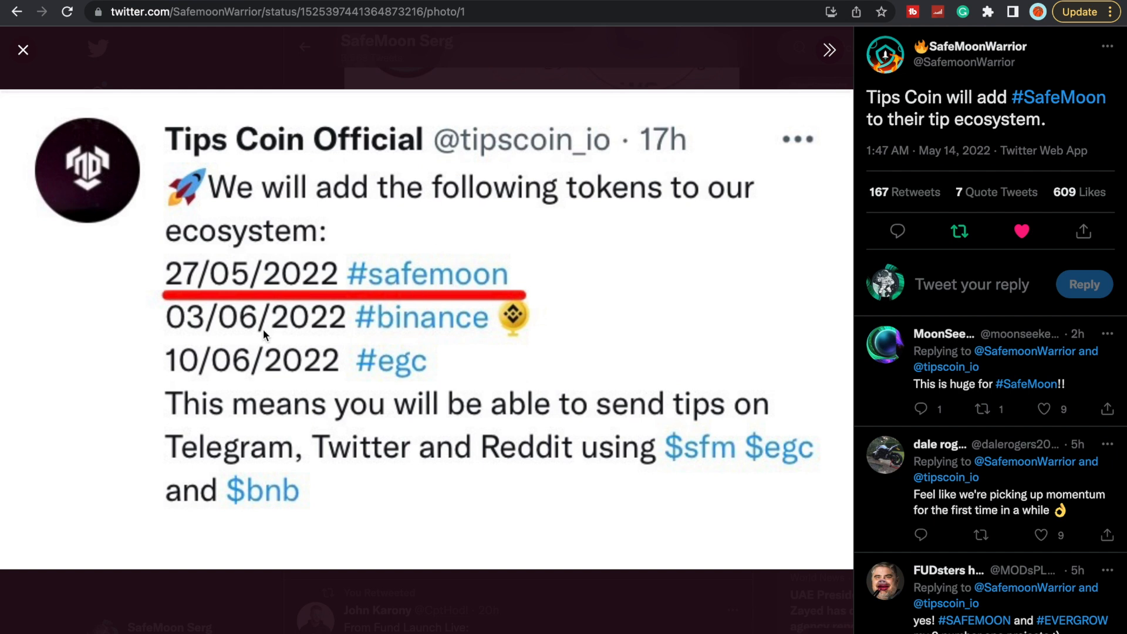
mouse_move(254, 333)
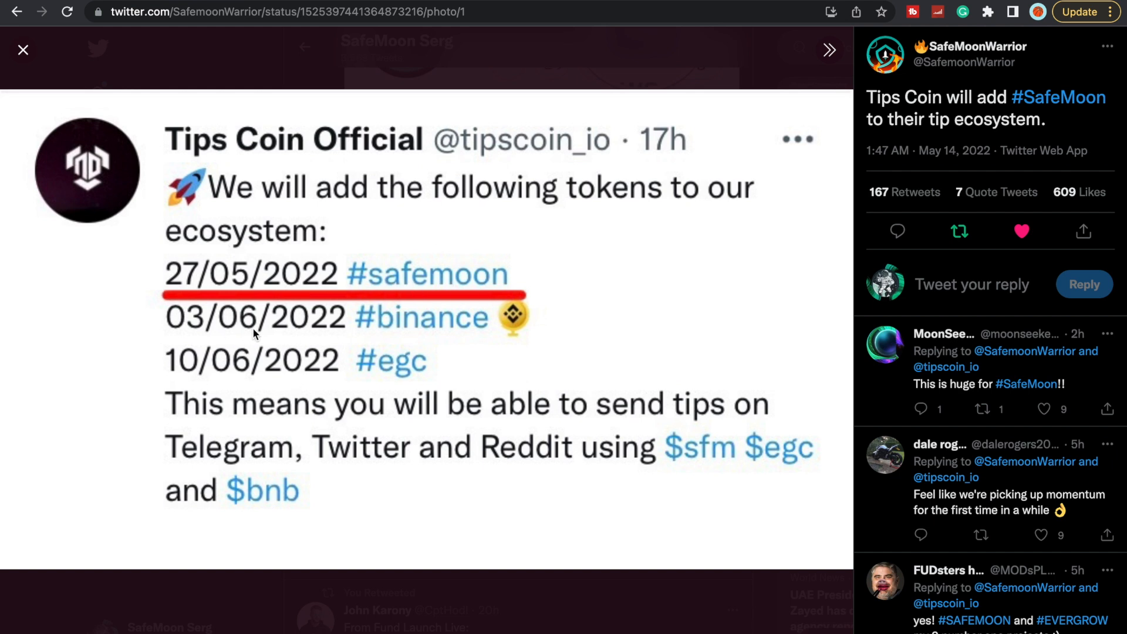
mouse_move(223, 359)
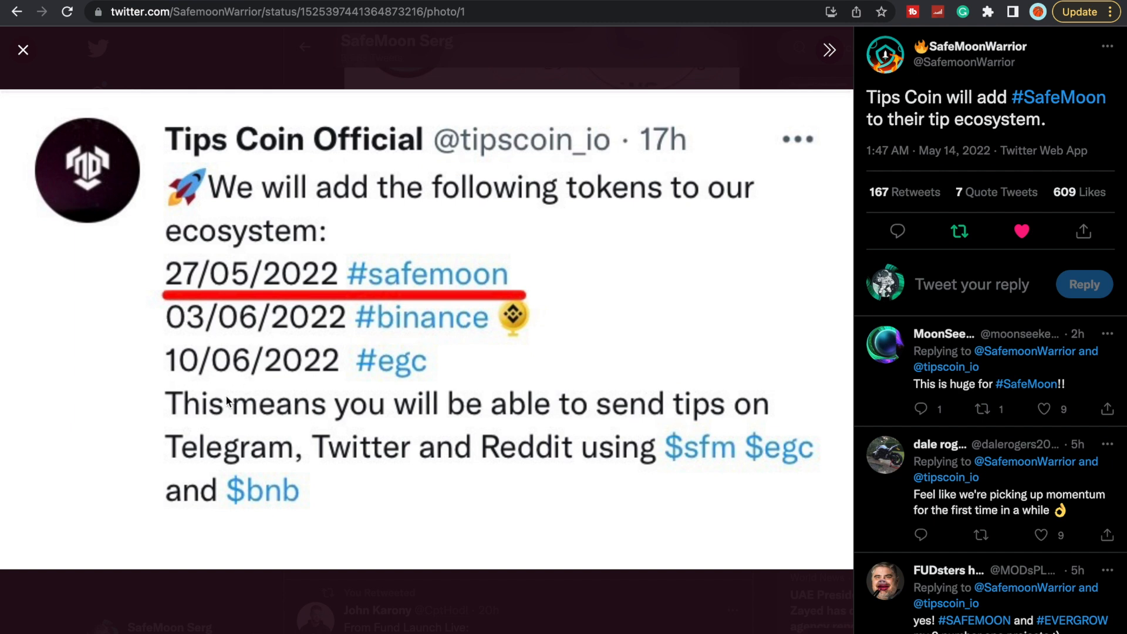
mouse_move(736, 432)
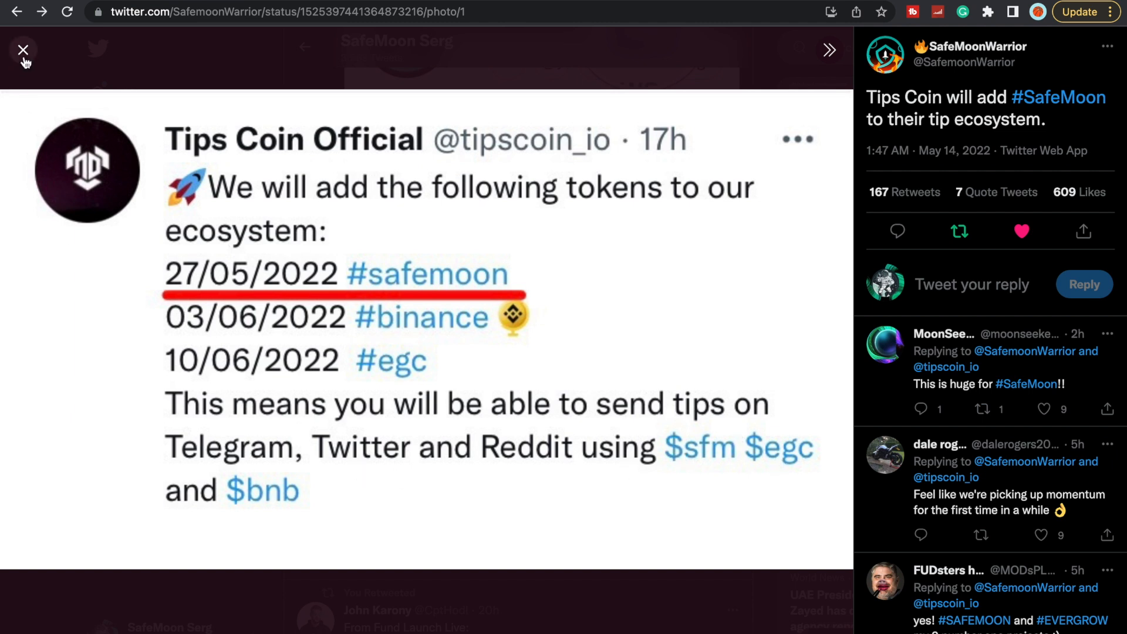
Close the Tips Coin Official screenshot viewer.
left_click(22, 50)
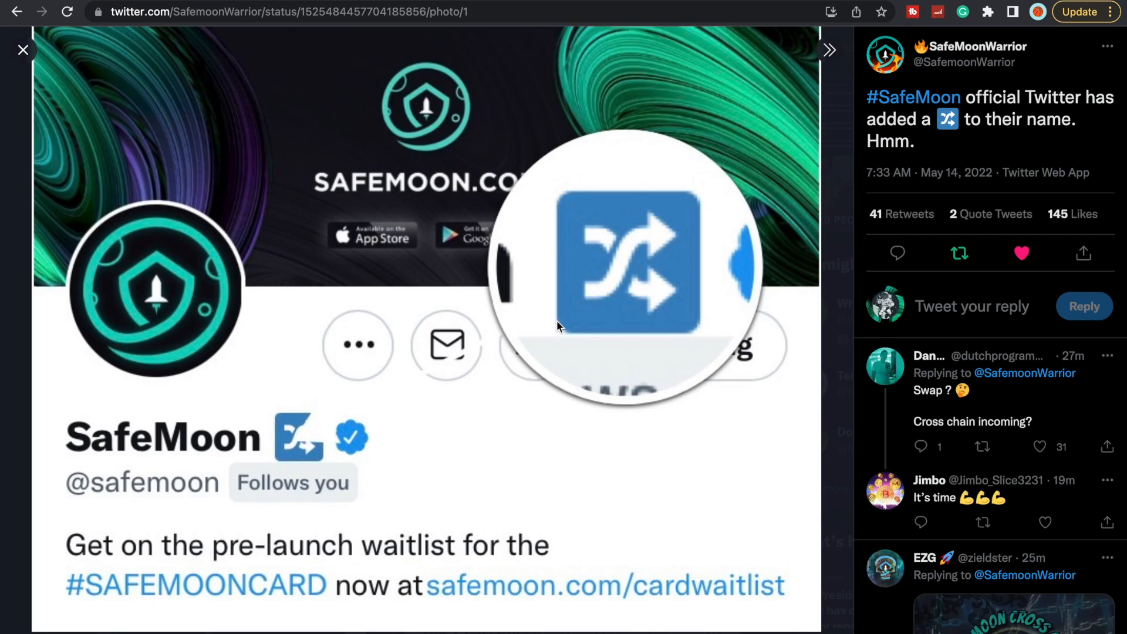
mouse_move(668, 294)
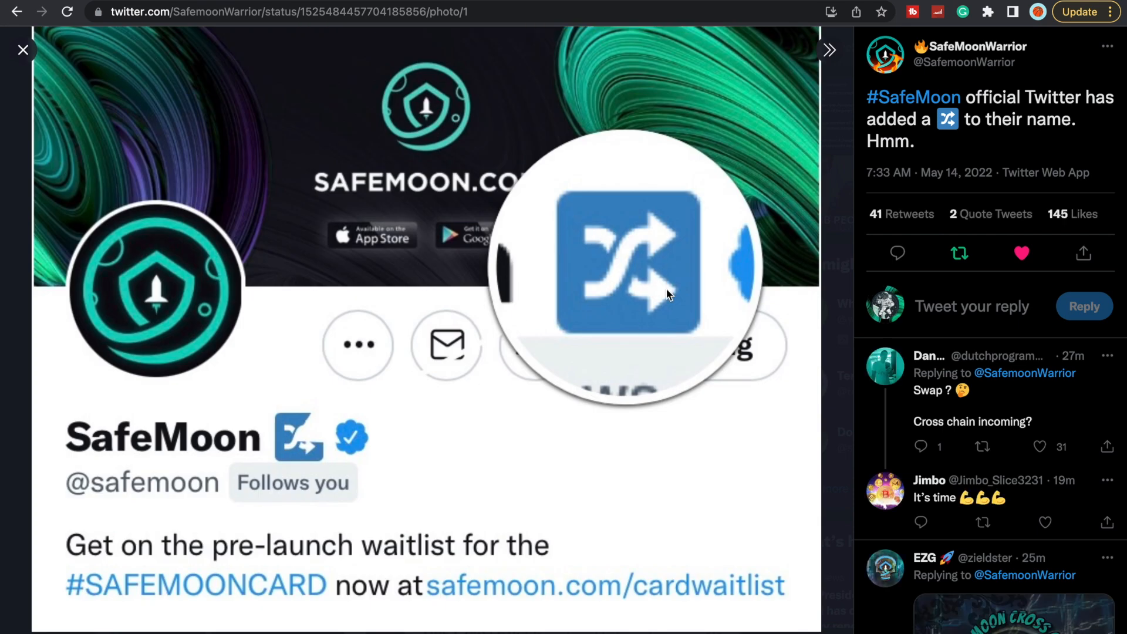
mouse_move(704, 343)
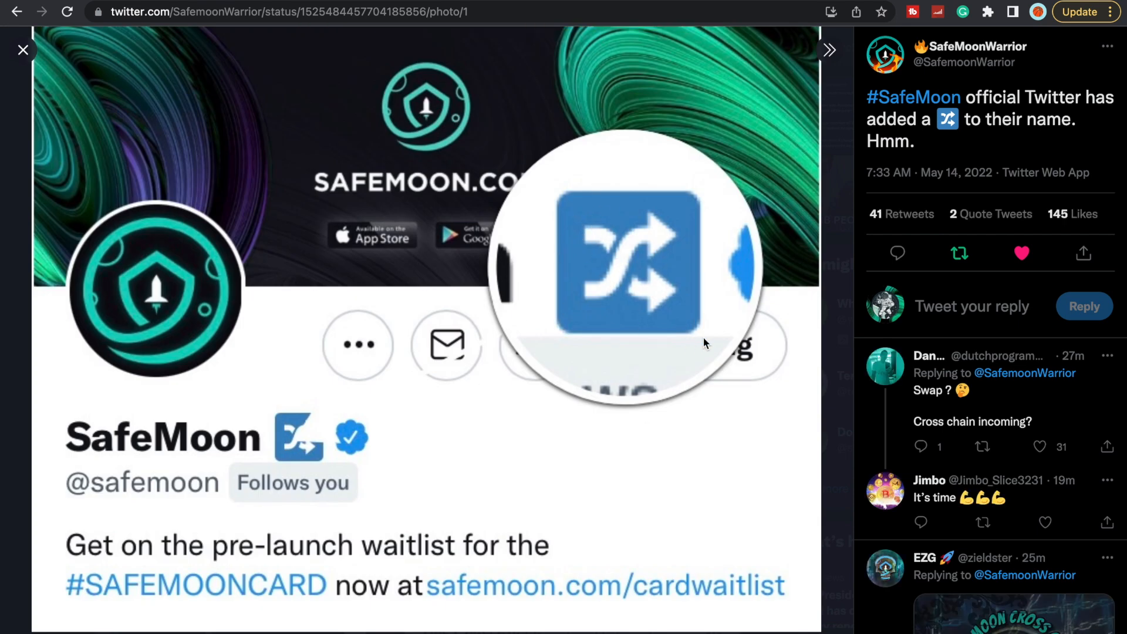
Scroll the swap-icon tweet's replies and go back from the polo-top reply.
scroll("down", 3)
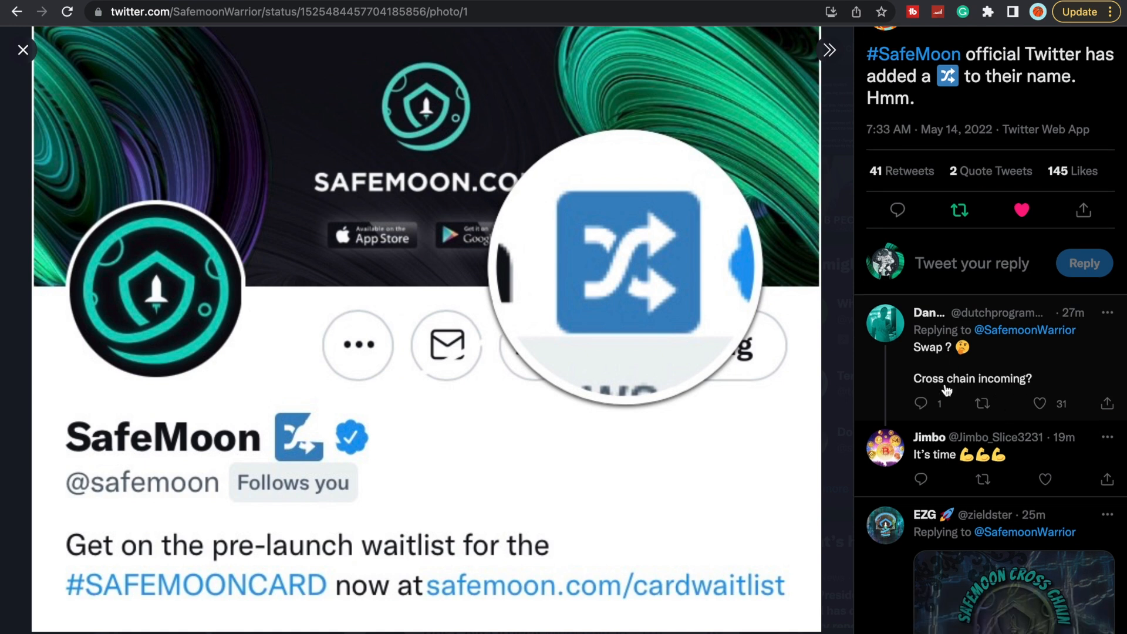
scroll("down", 3)
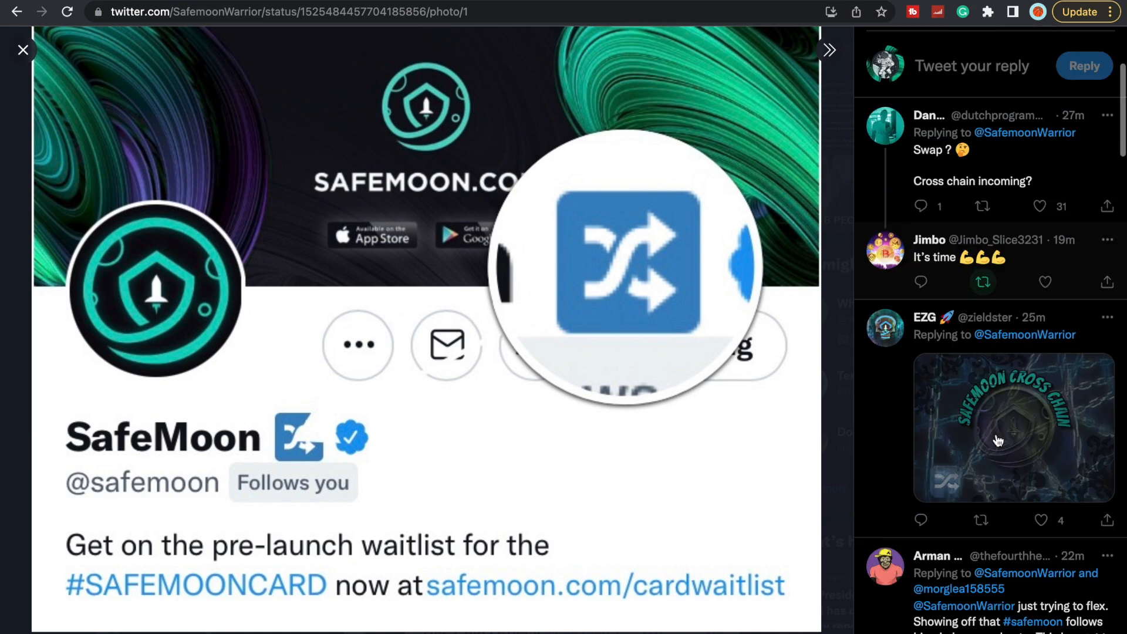
scroll("down", 3)
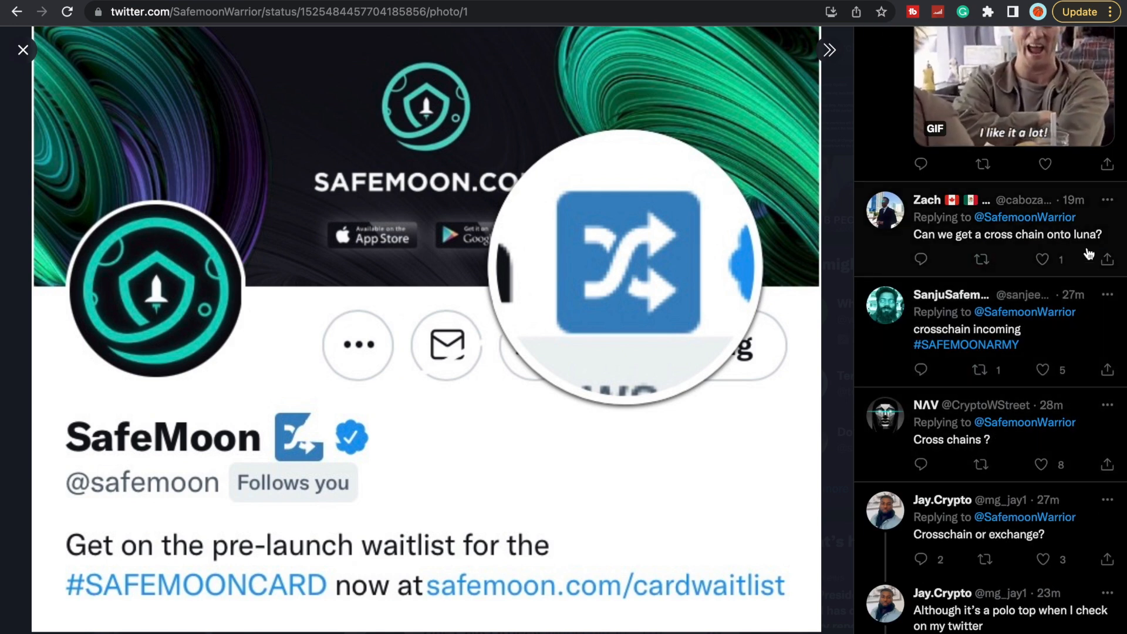
scroll("down", 3)
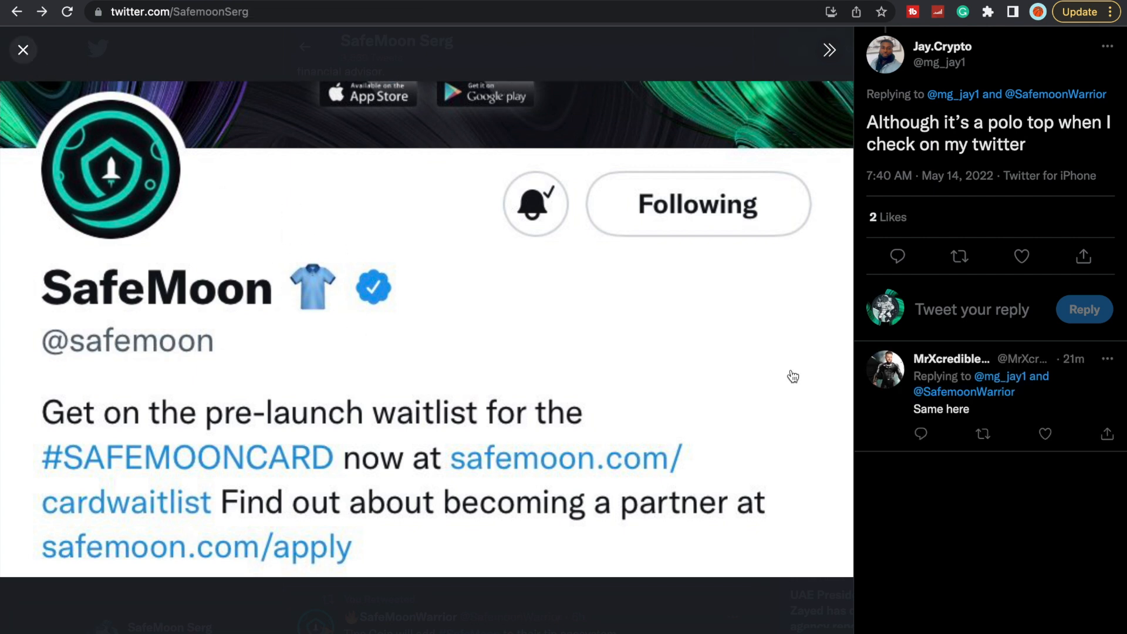
left_click(22, 49)
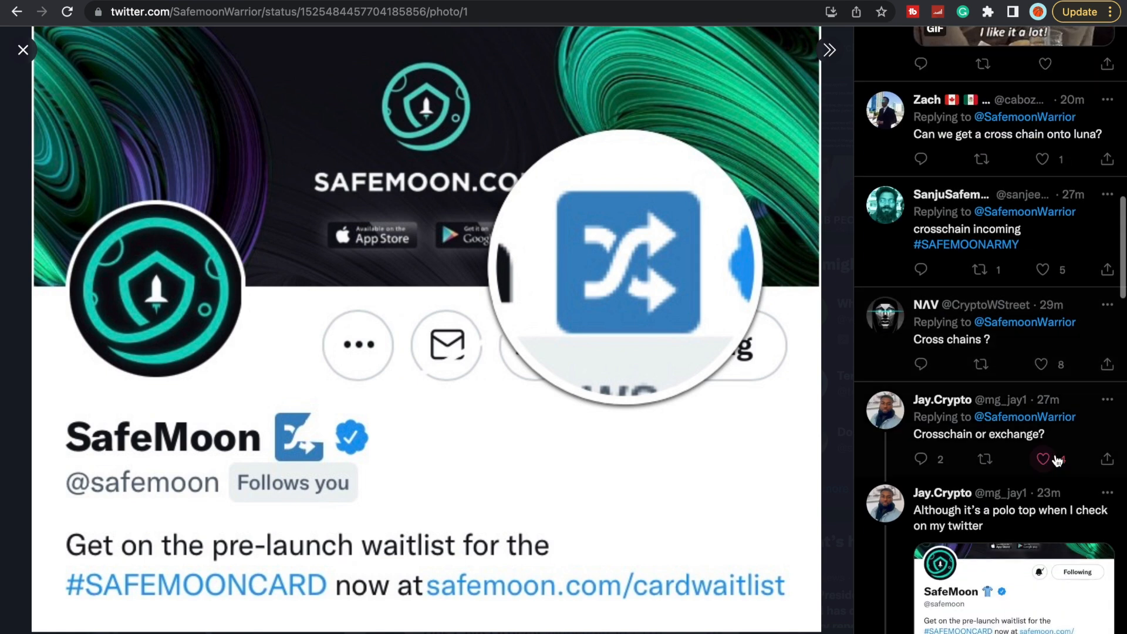
Scroll the SafeMoon Serg feed, then open the youtube.com channel link in the bio.
scroll("down", 3)
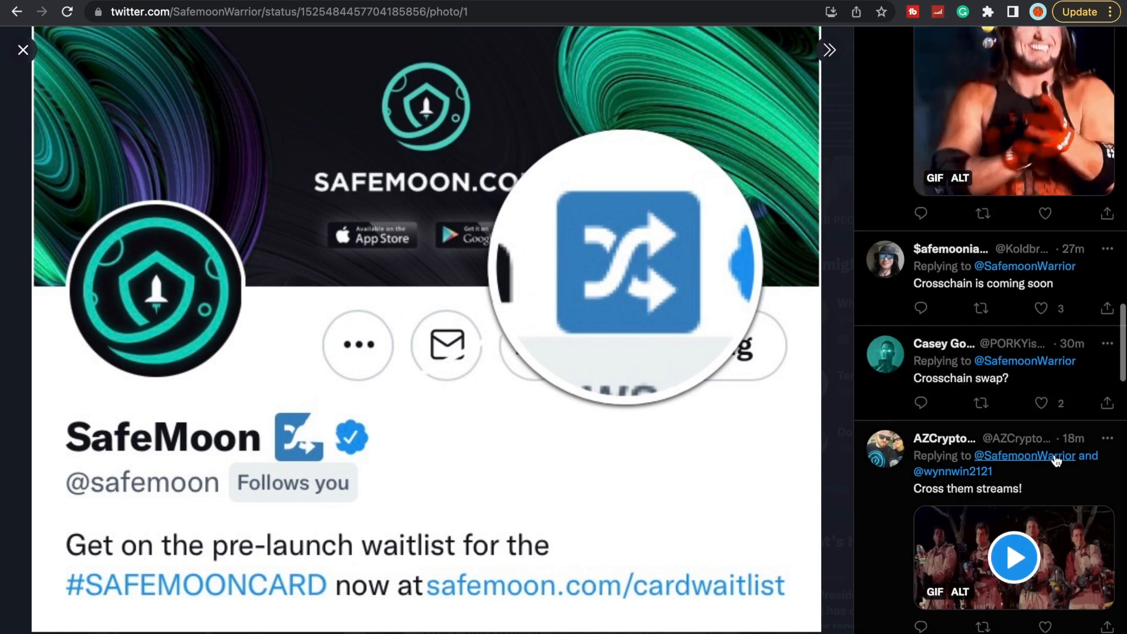
scroll("down", 3)
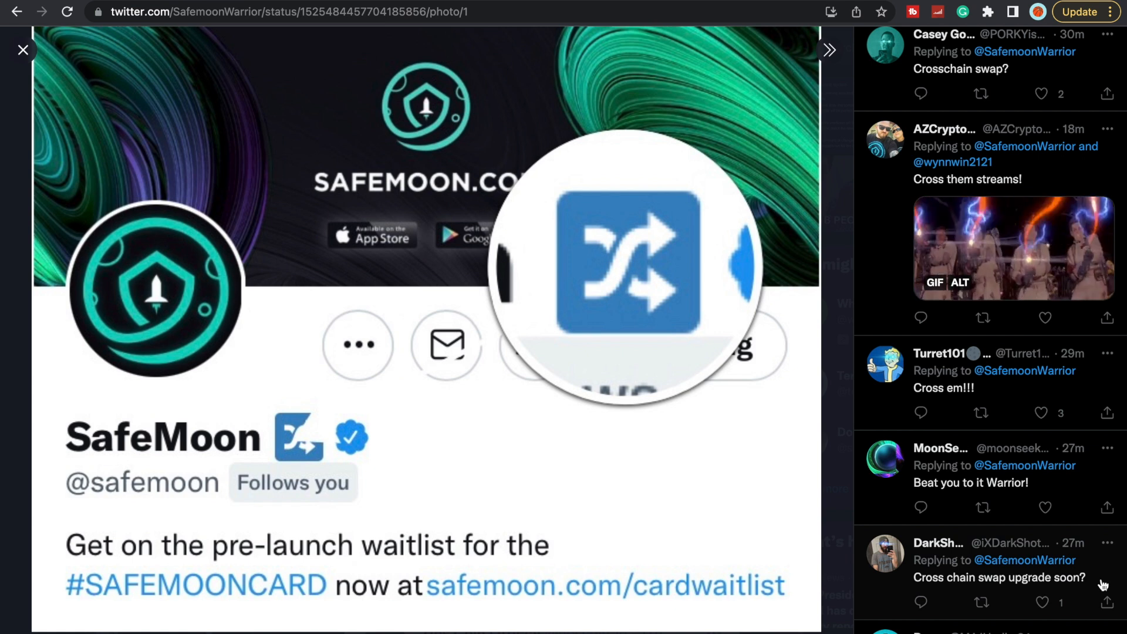
scroll("down", 3)
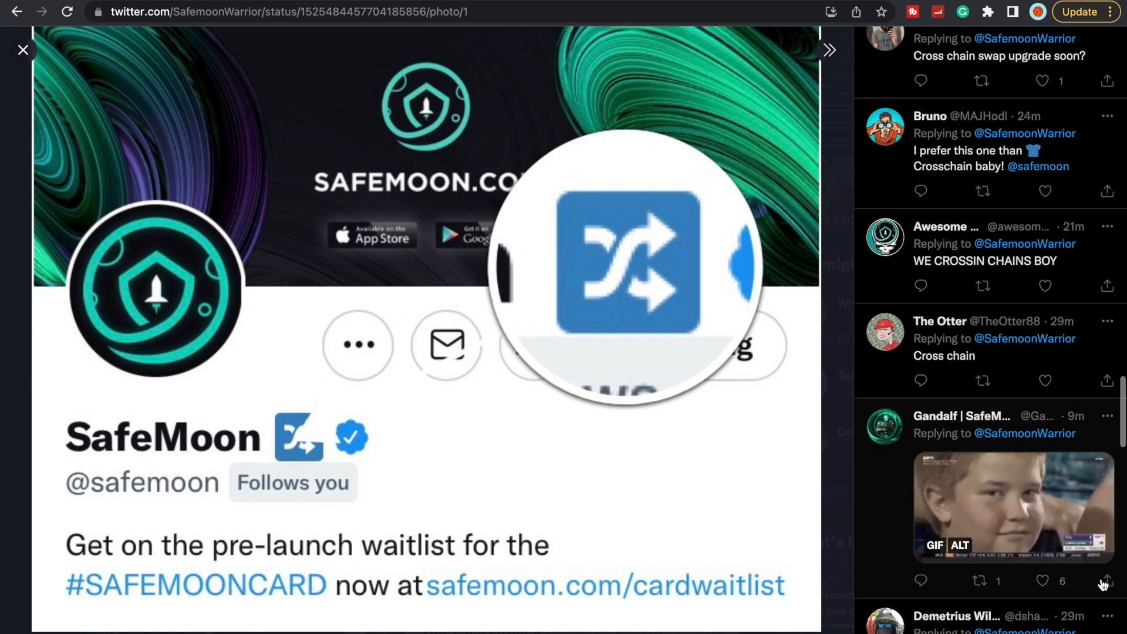
scroll("down", 3)
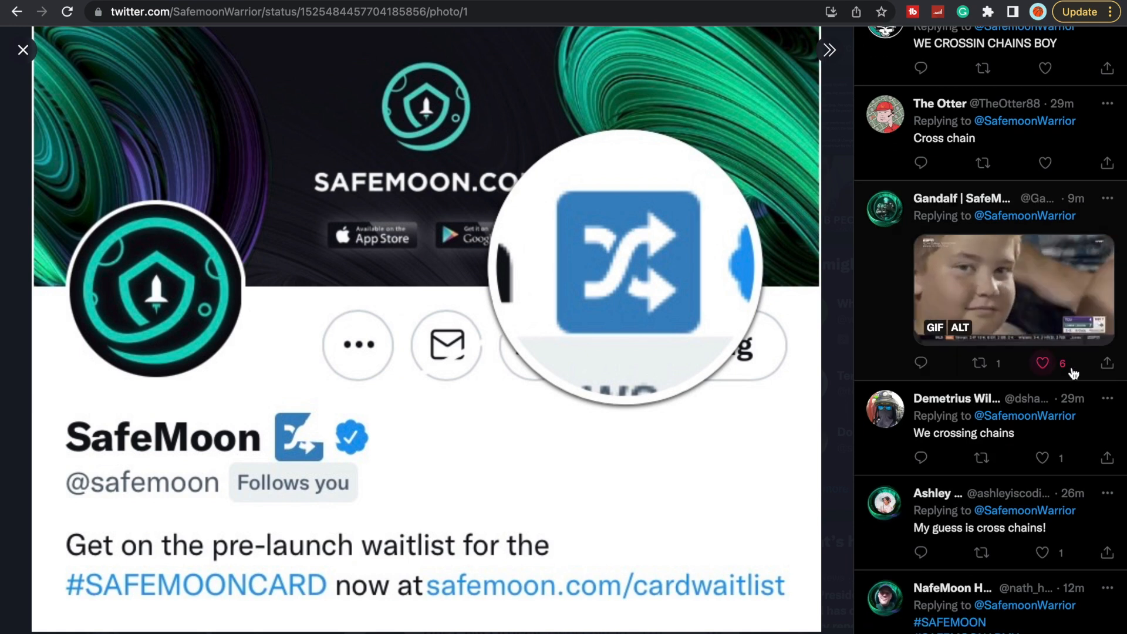
scroll("down", 3)
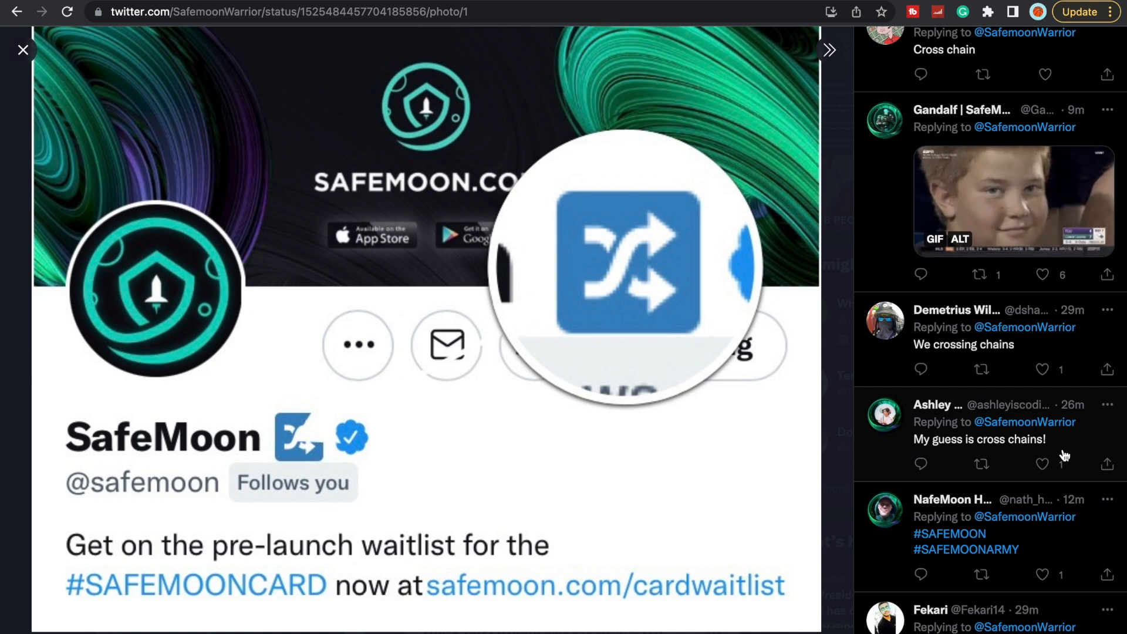
scroll("down", 3)
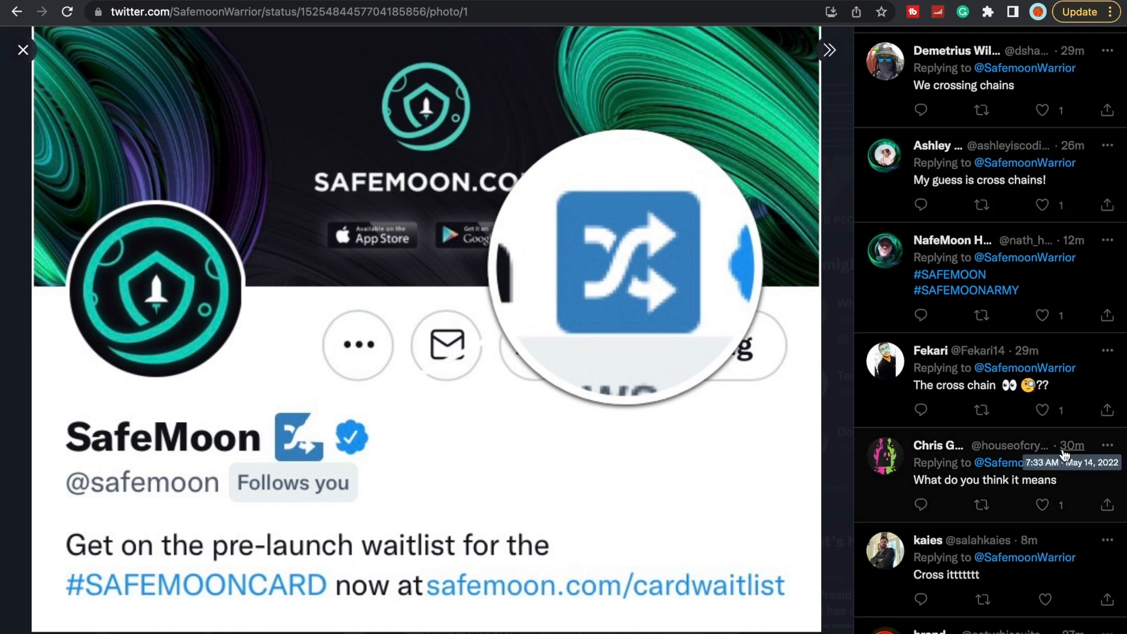
scroll("down", 3)
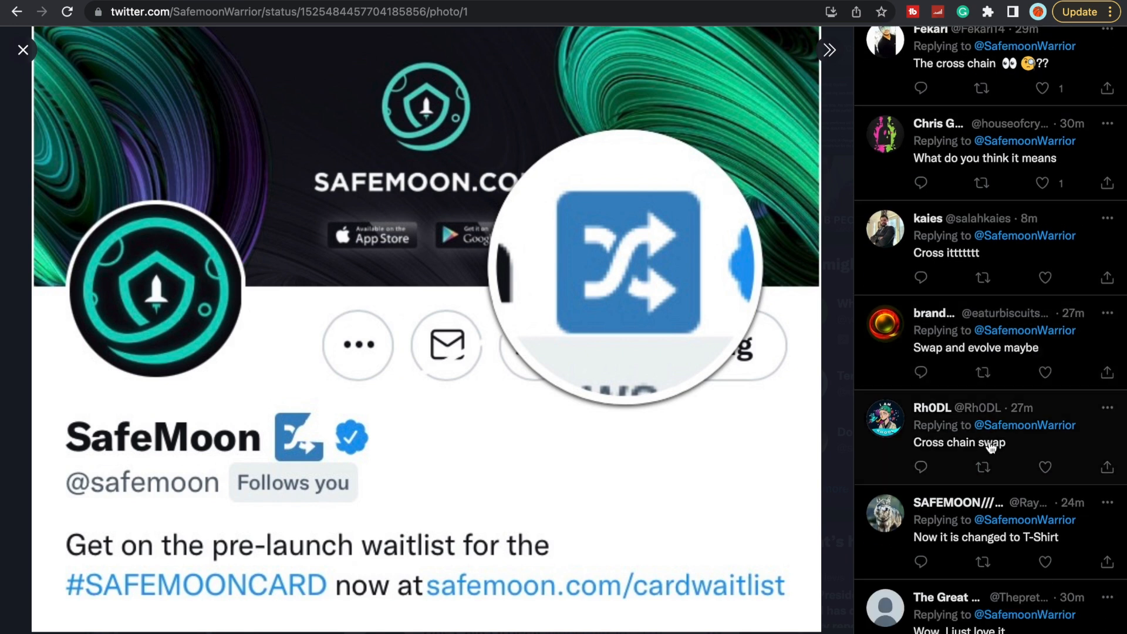
scroll("down", 3)
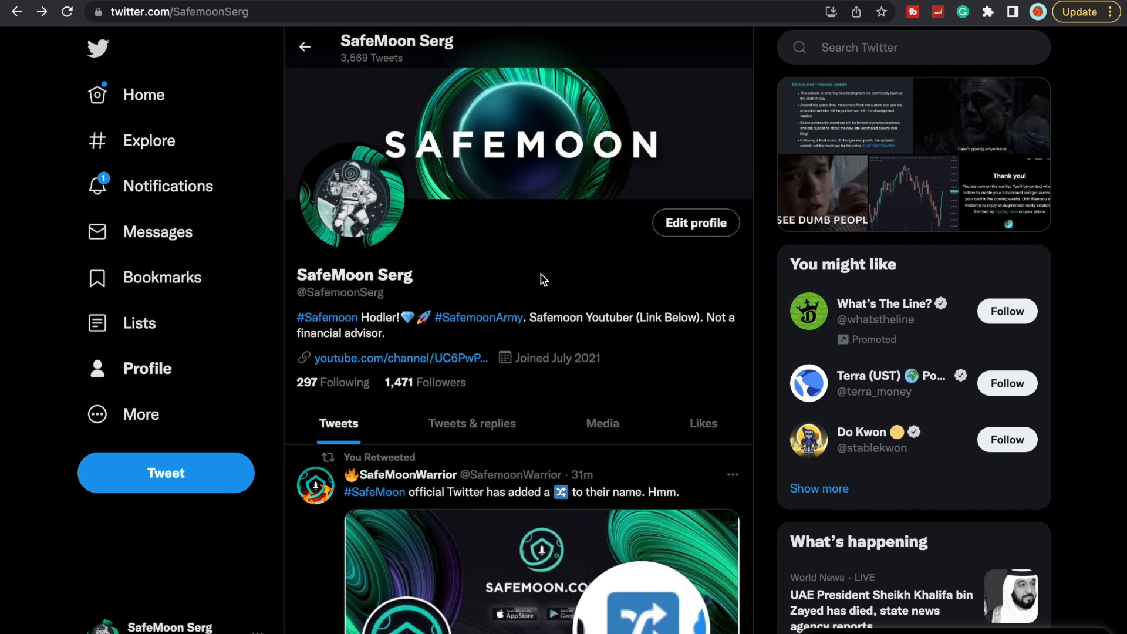
mouse_move(439, 285)
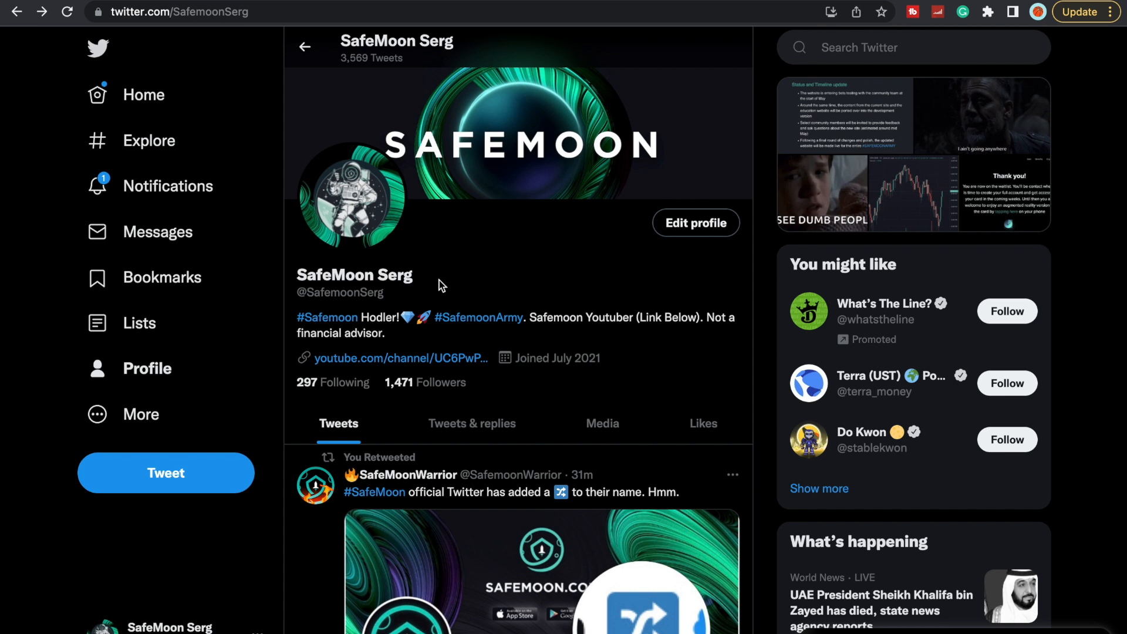
mouse_move(638, 266)
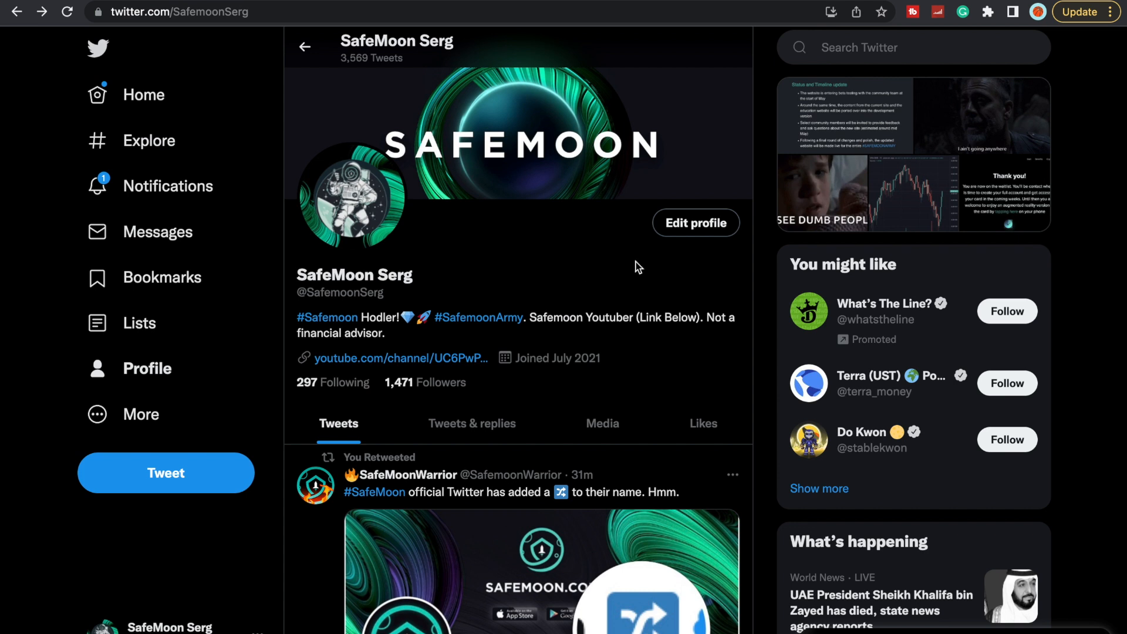
left_click(401, 358)
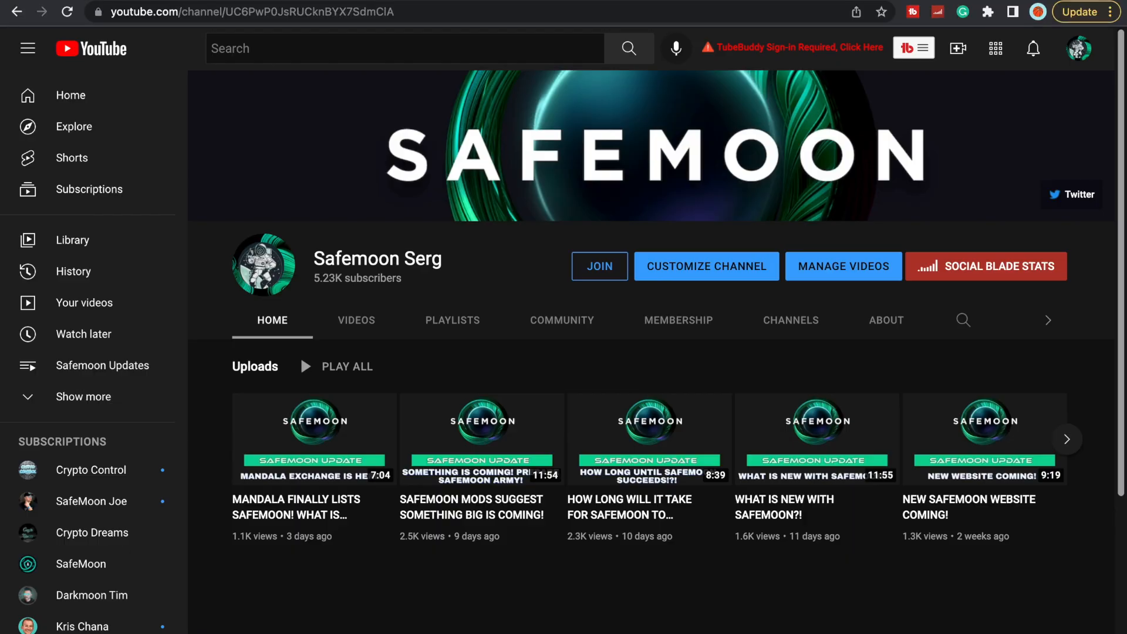
mouse_move(343, 302)
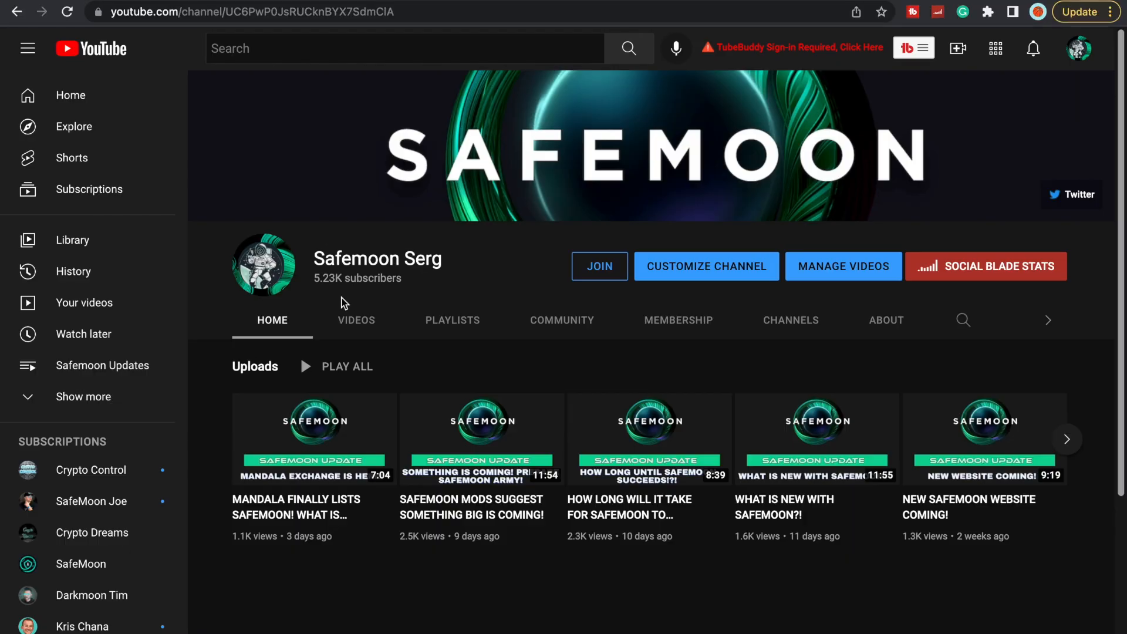
mouse_move(580, 357)
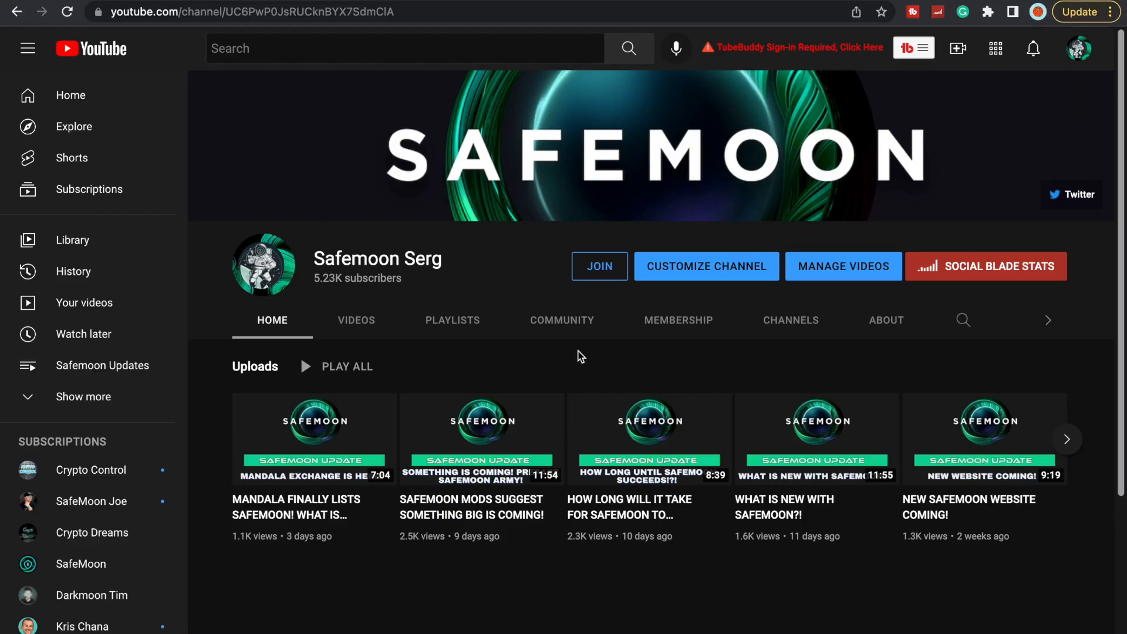